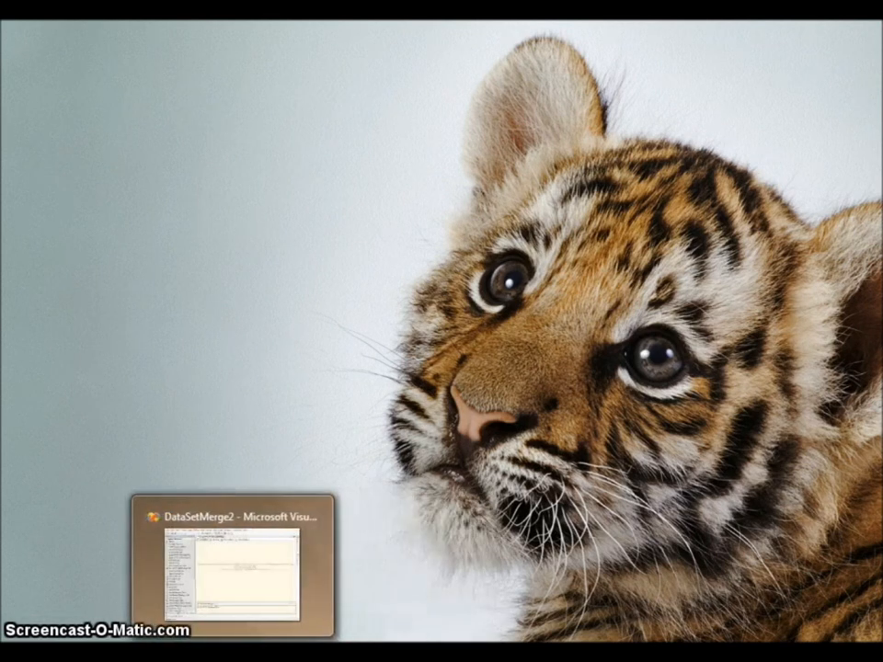
Restore Visual Studio and start a new Integration Services project named 'asdasd'.
left_click(234, 515)
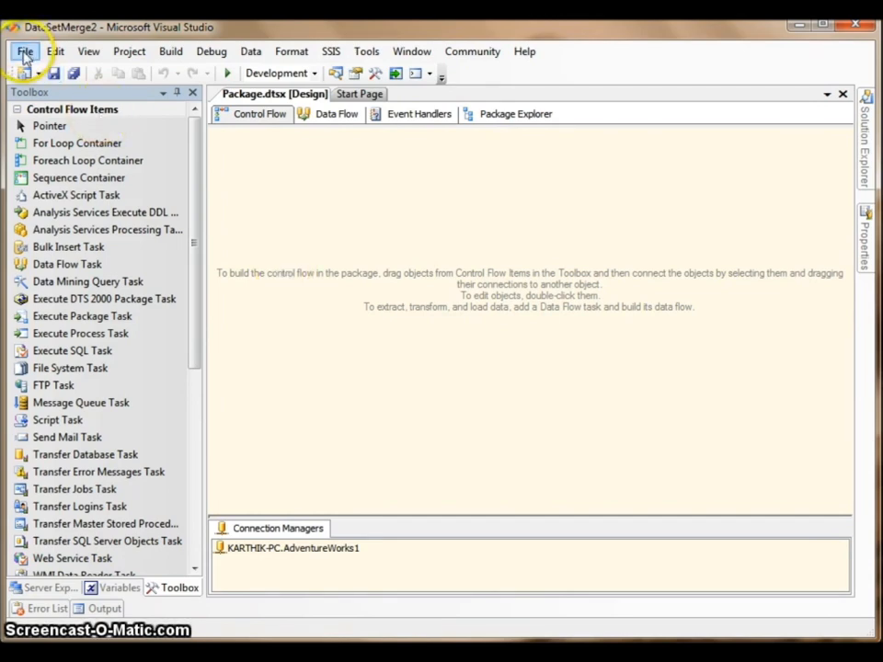
left_click(24, 51)
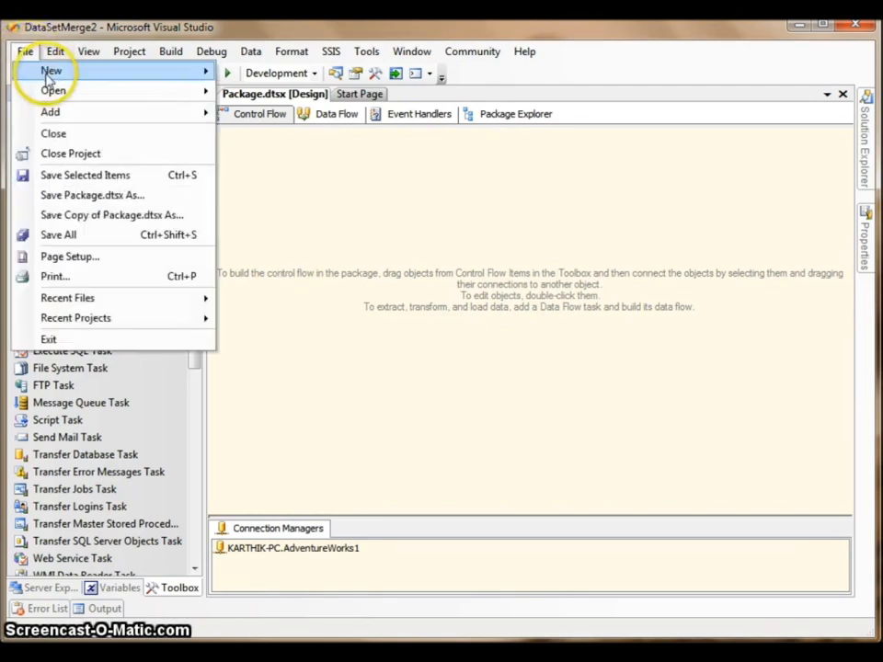
left_click(52, 71)
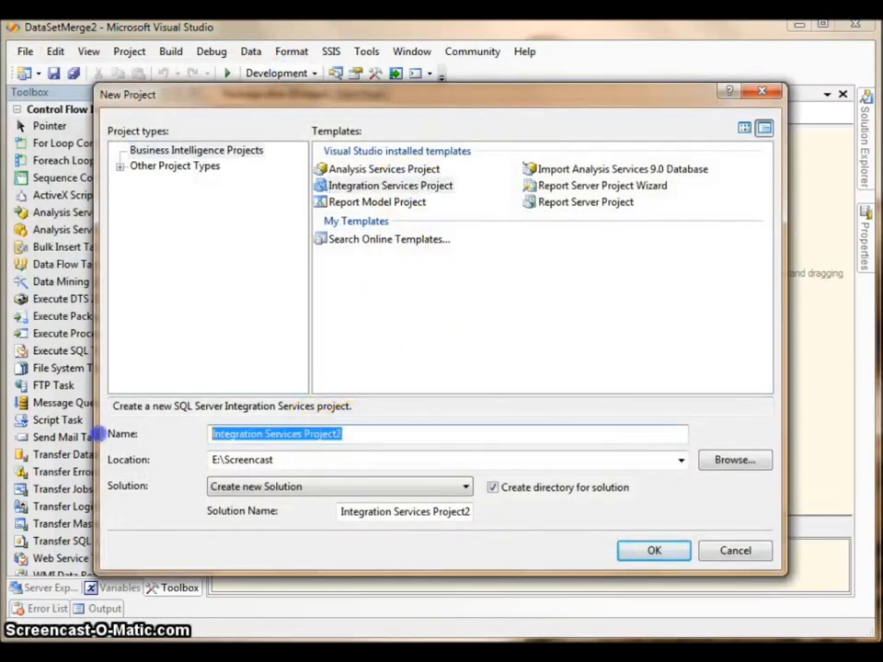
type("asdasd")
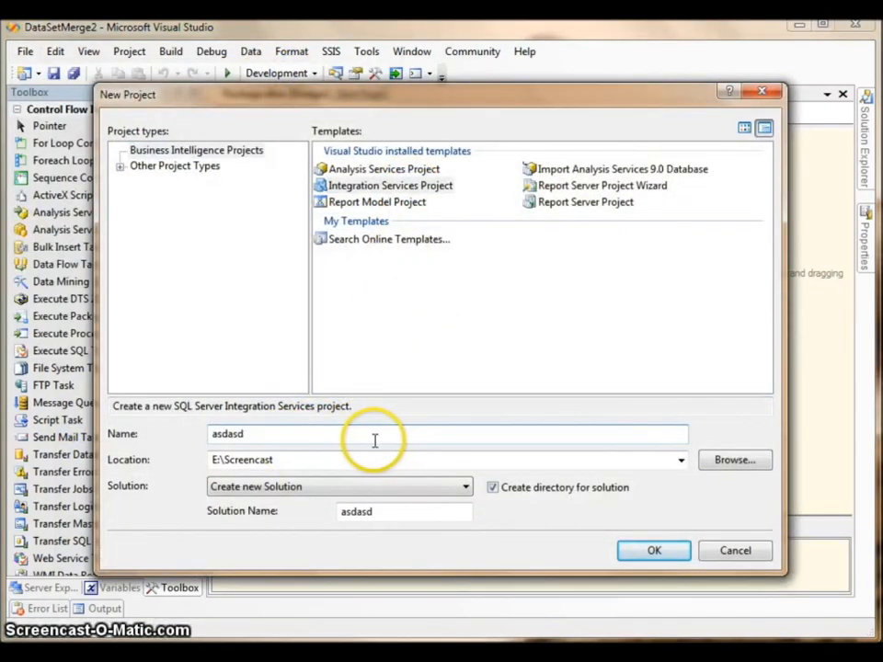
Cancel the new project, then open the Data Flow Task's empty data flow surface.
left_click(655, 550)
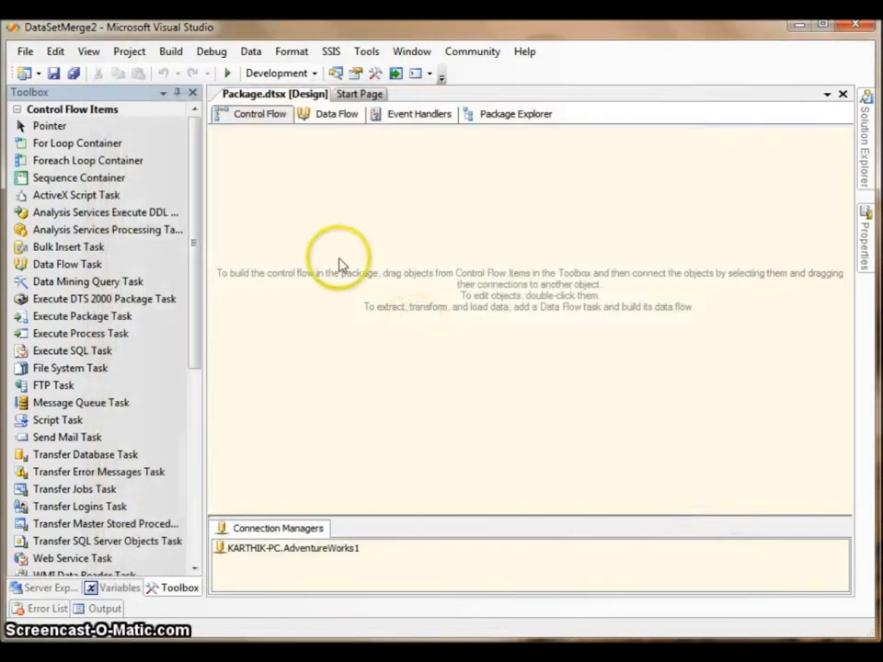
mouse_move(66, 264)
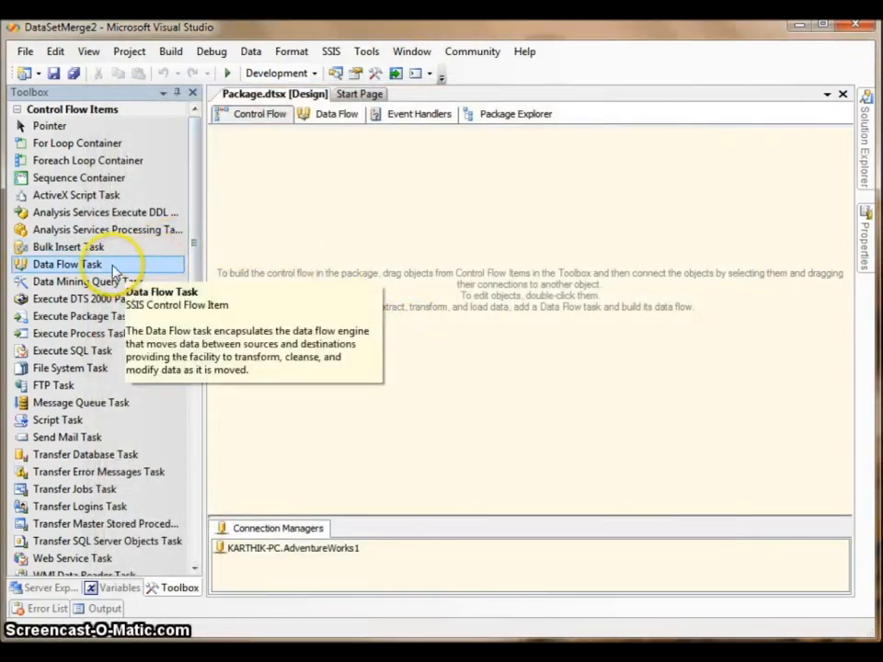
mouse_move(109, 268)
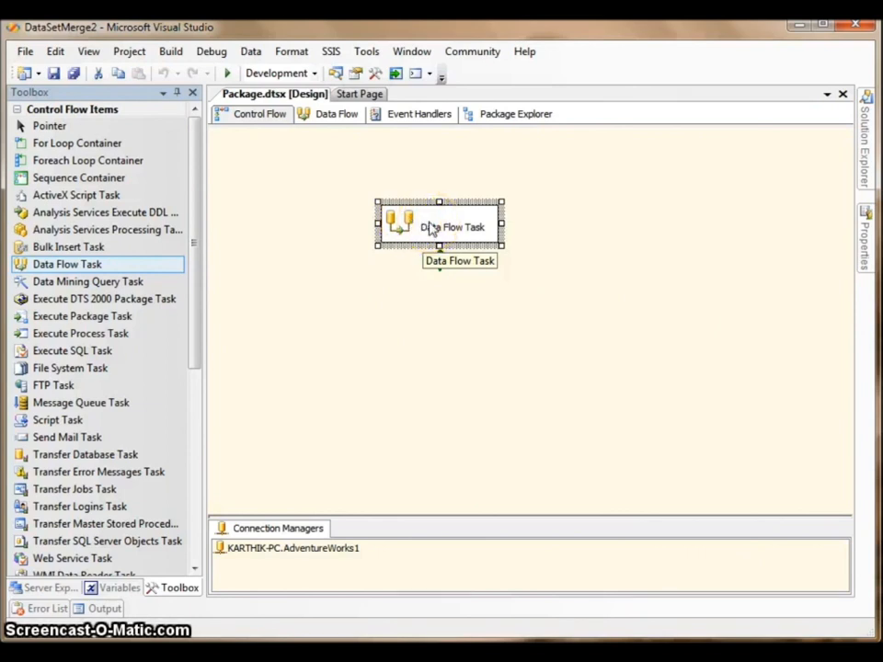
double_click(439, 224)
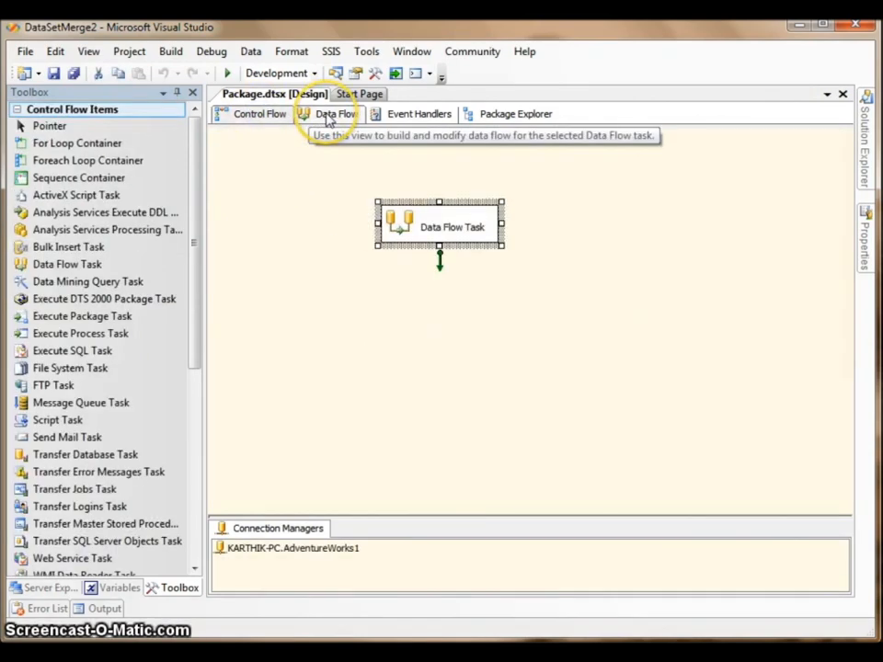
left_click(336, 113)
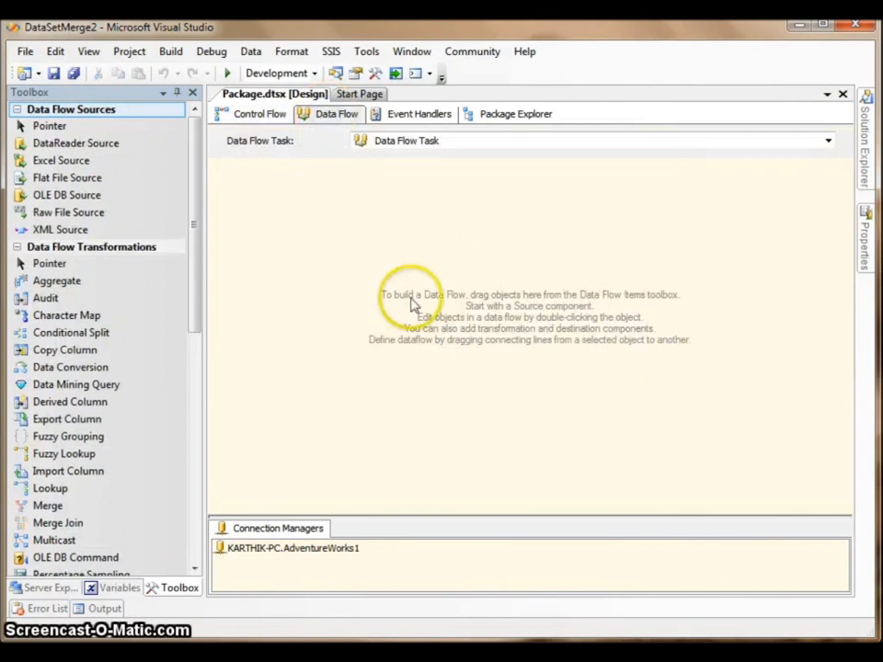
Pick OLE DB Source from the Toolbox to place on the data flow.
left_click(68, 211)
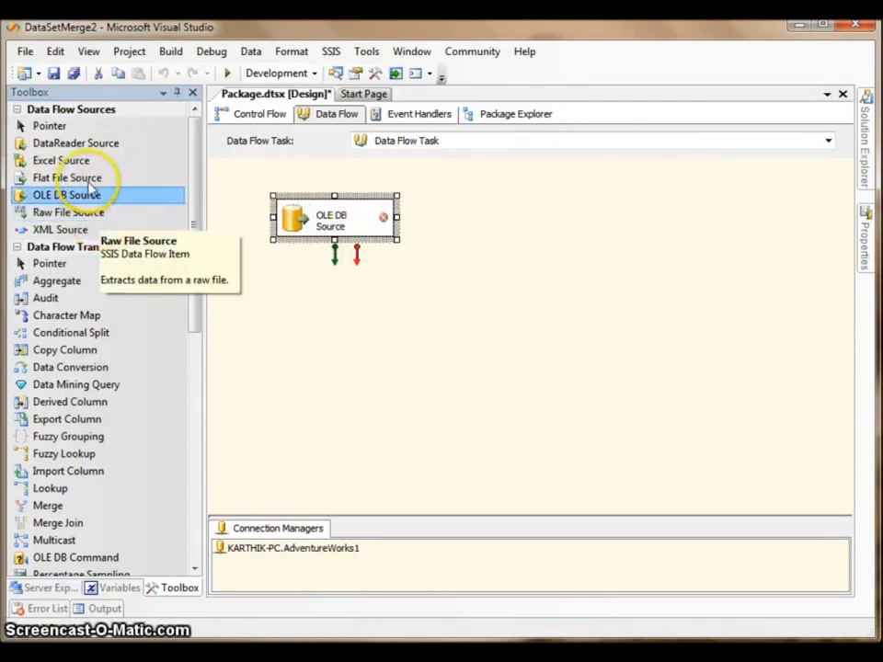
mouse_move(60, 229)
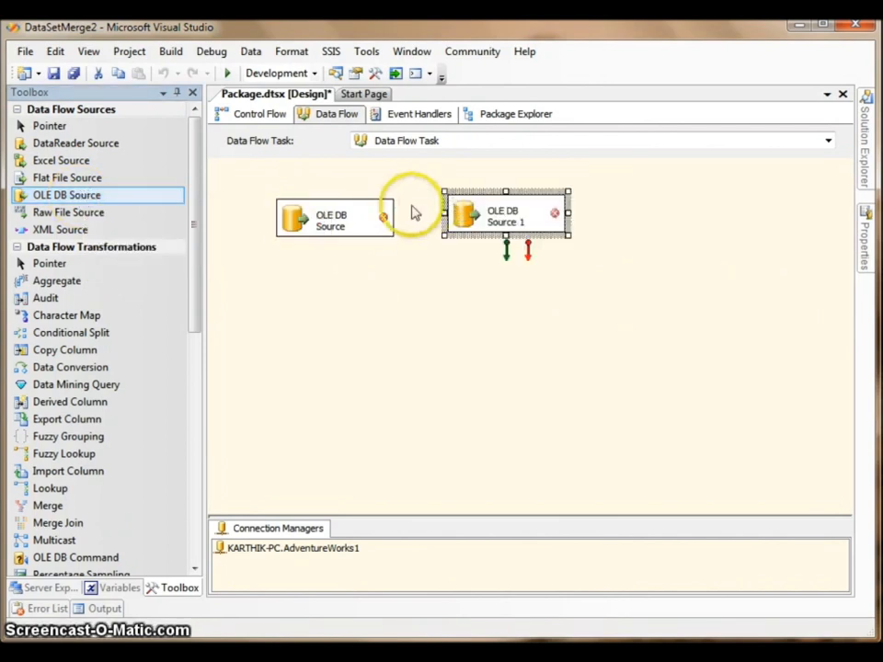
mouse_move(354, 216)
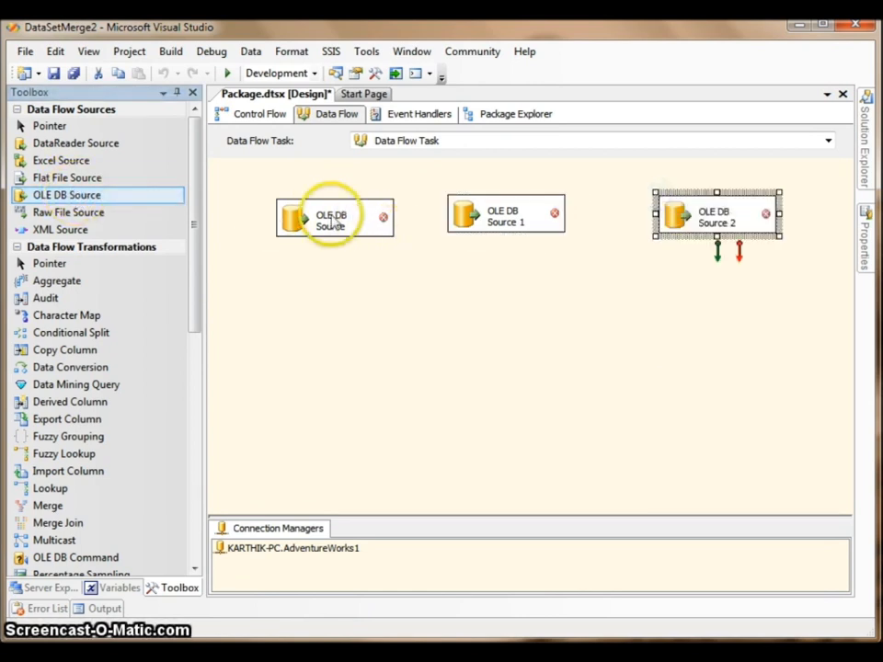
Give OLE DB Source a SQL command querying production.product columns, parsed and previewed.
double_click(334, 216)
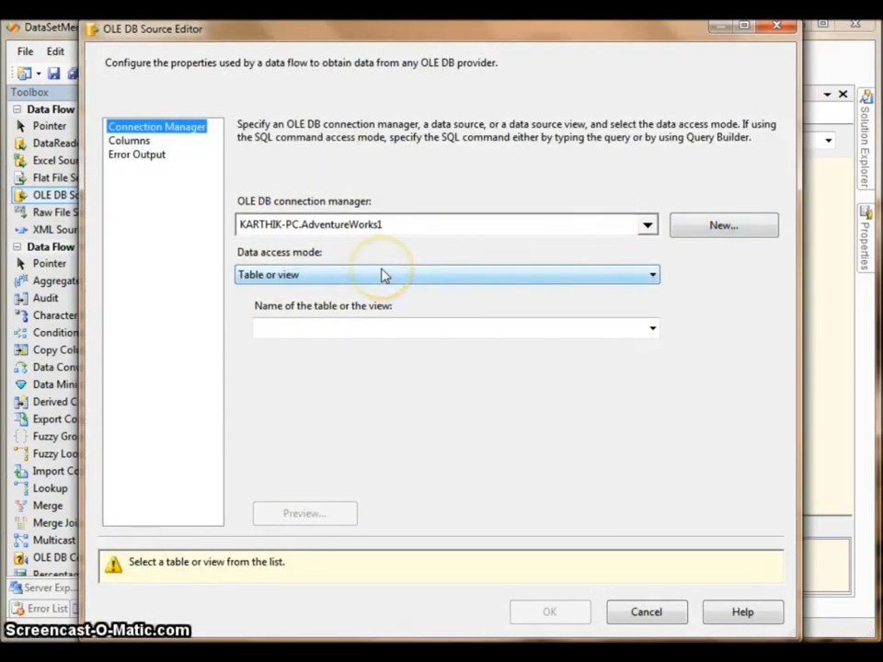
left_click(646, 612)
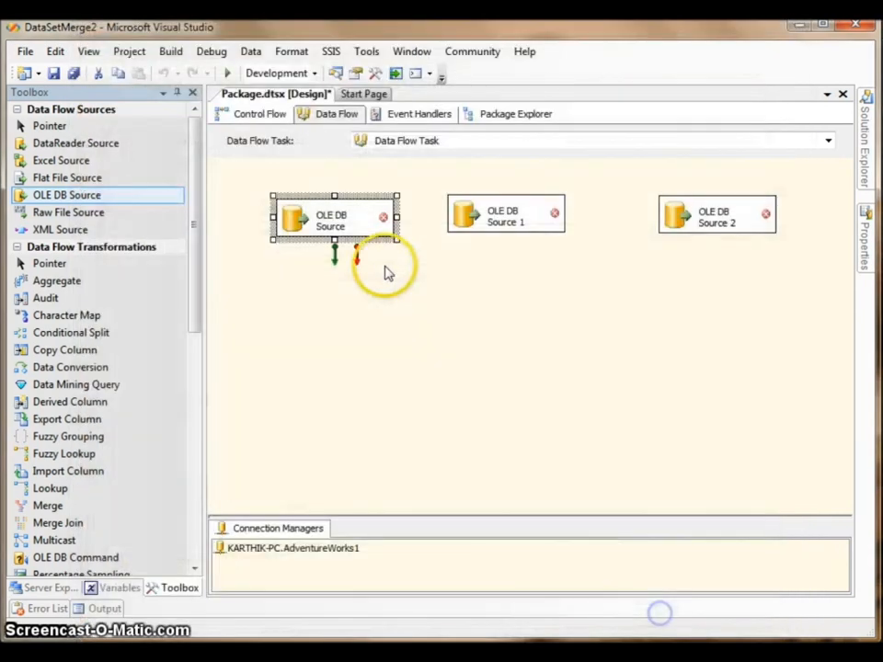
double_click(334, 216)
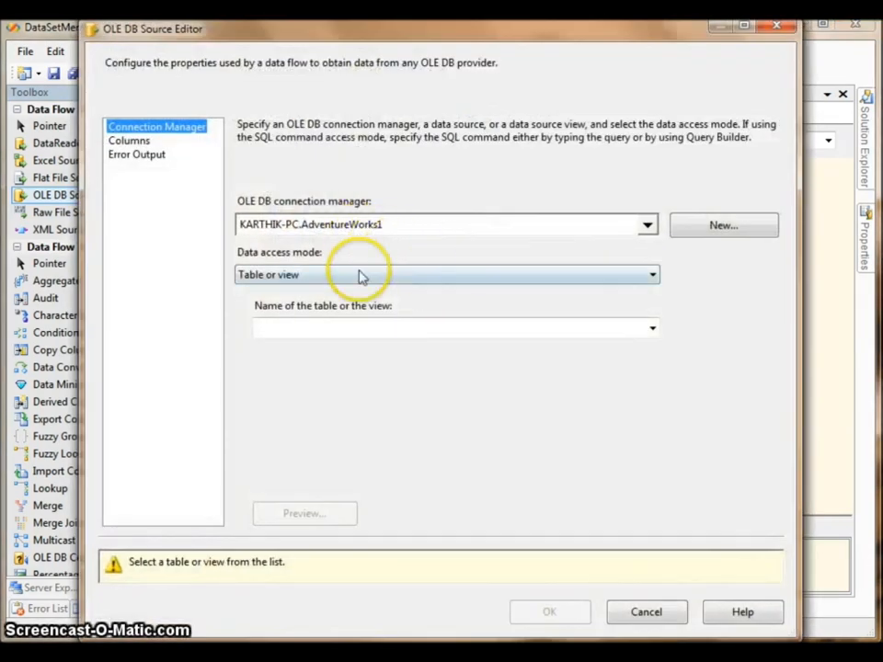
left_click(647, 225)
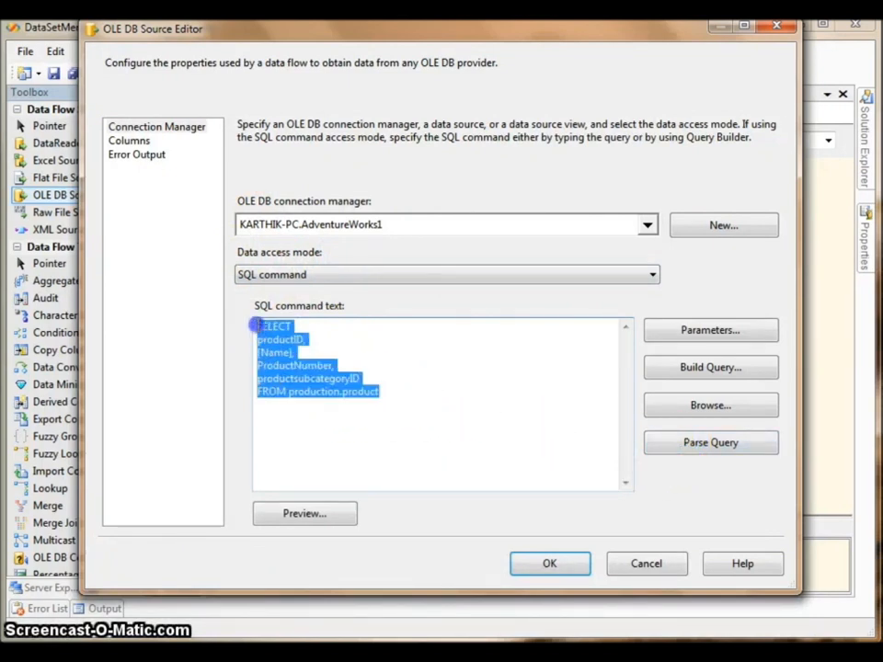
left_click(710, 442)
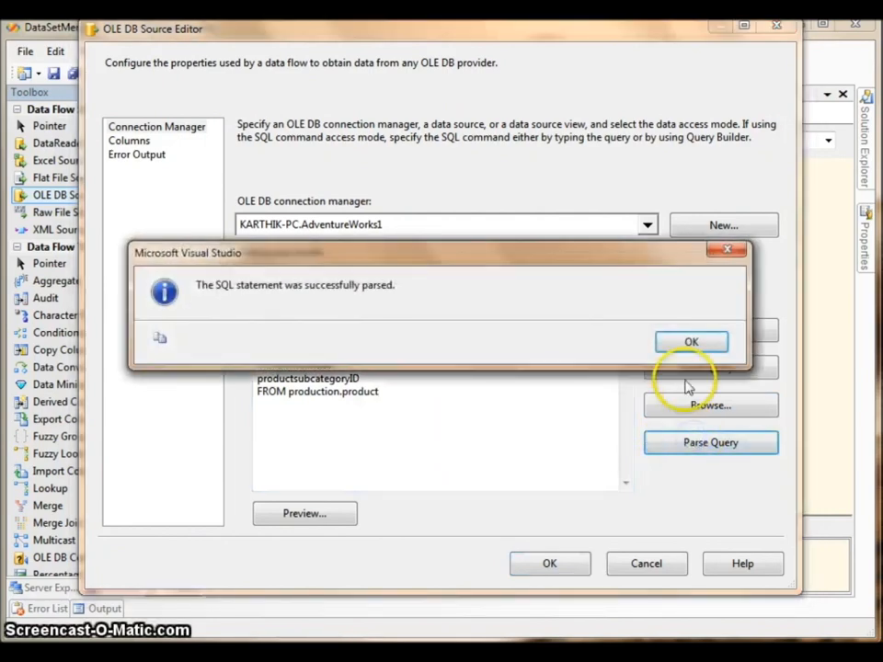
left_click(691, 342)
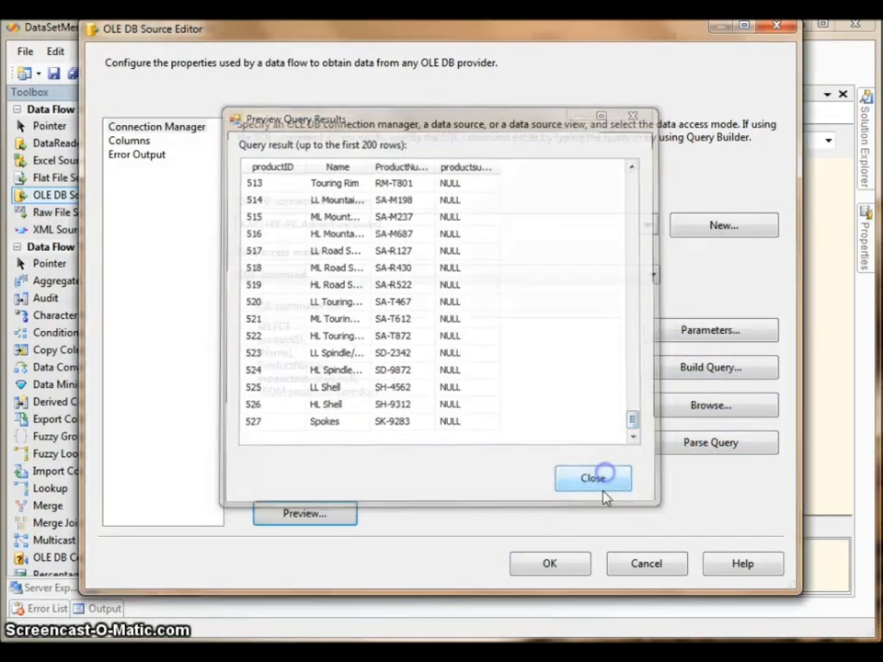
left_click(592, 477)
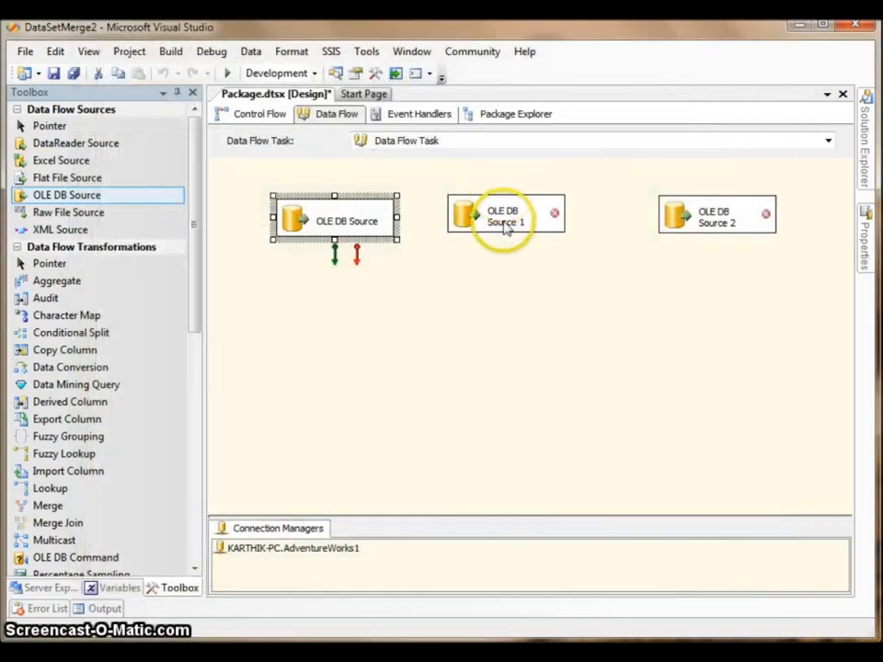
Set OLE DB Source 1 to 'SELECT ProductSubcategoryID, Name FROM Production.ProductSubcategory' and preview.
double_click(505, 216)
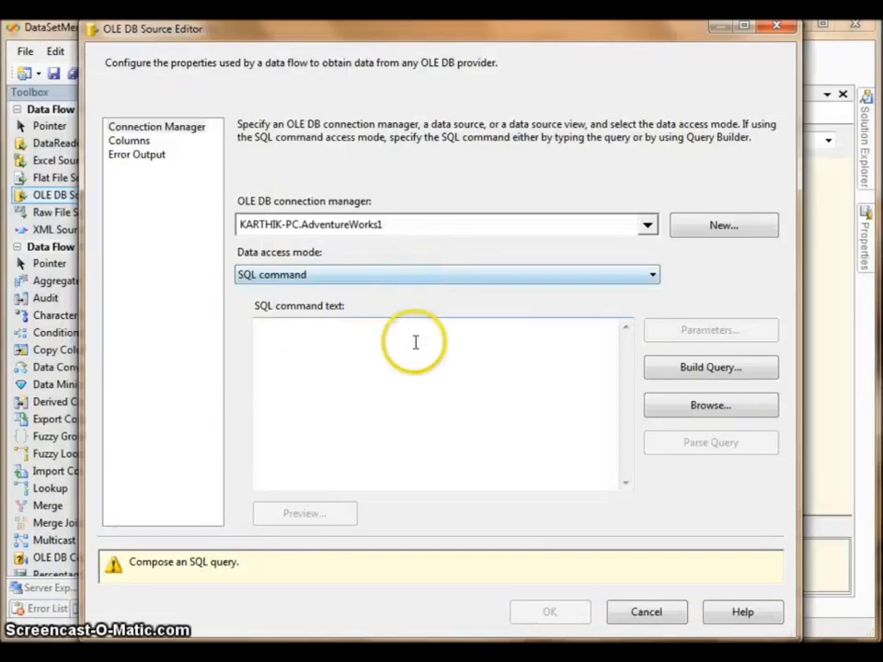
type("SELECT ProductSubcategoryID, Name FROM Production.ProductSubcategory")
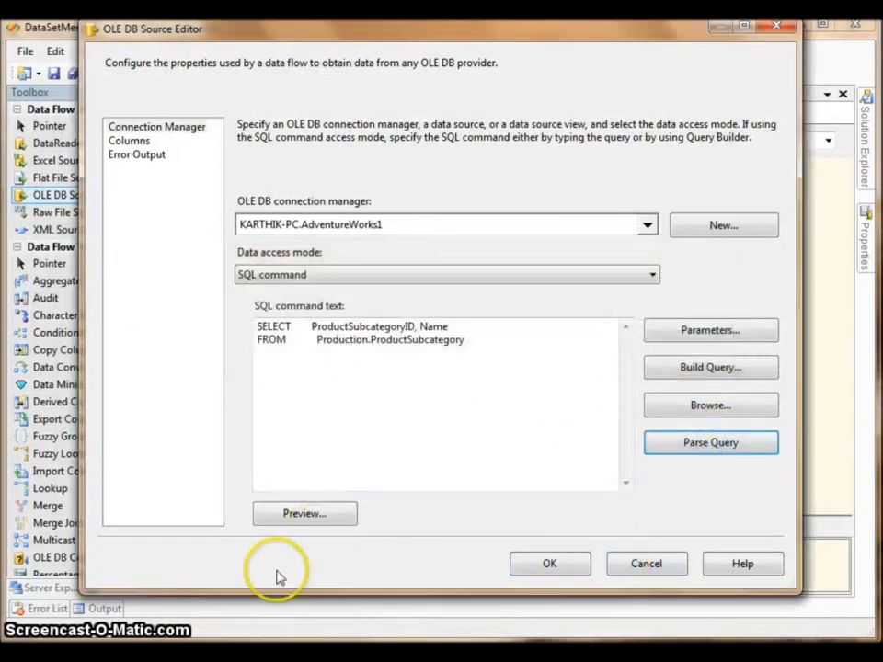
left_click(305, 513)
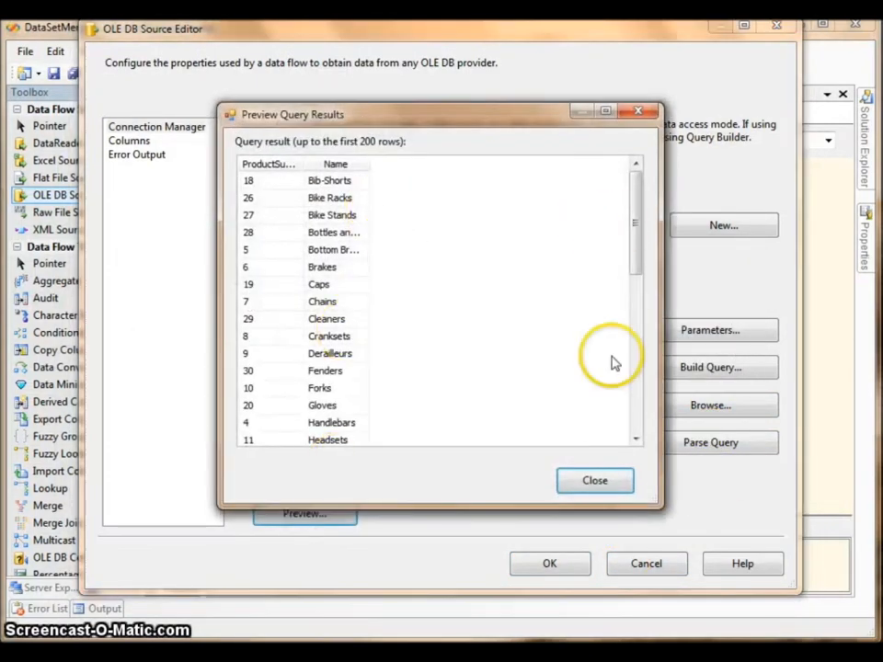
left_click(594, 481)
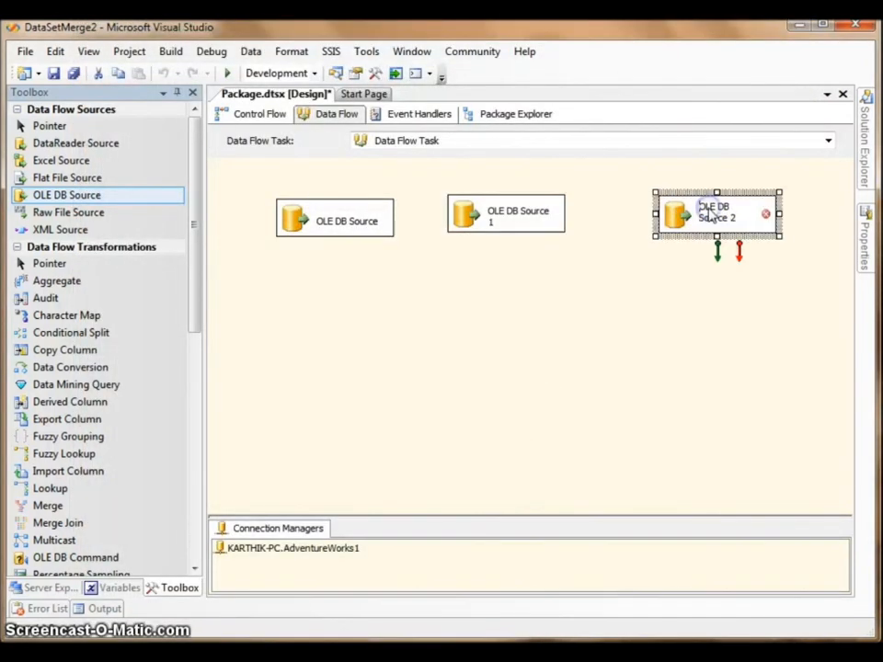
Configure OLE DB Source 2 to read PurchaseOrderID, ProductID, UnitPrice from Purchasing.PurchaseOrderDetail.
double_click(718, 216)
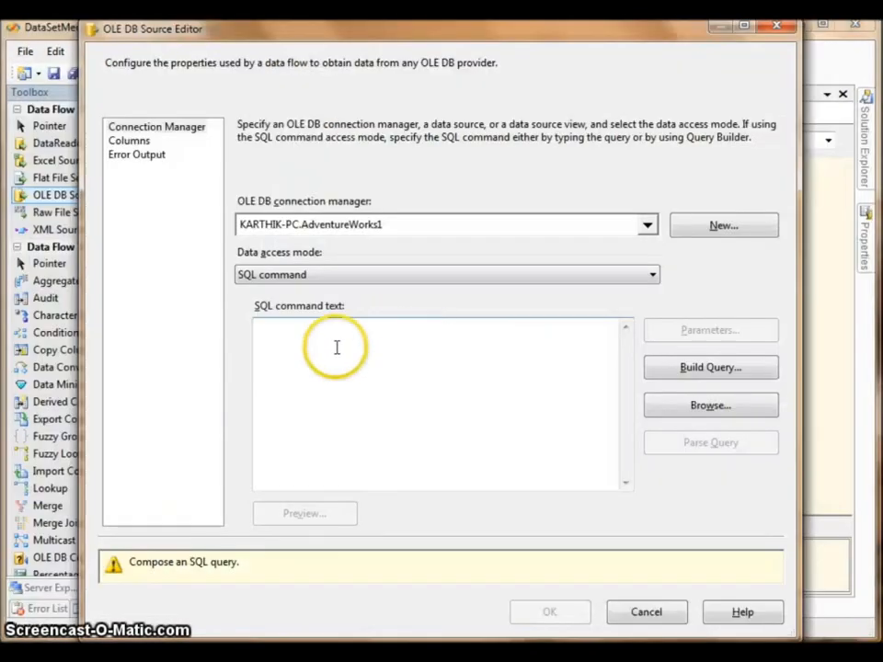
left_click(711, 442)
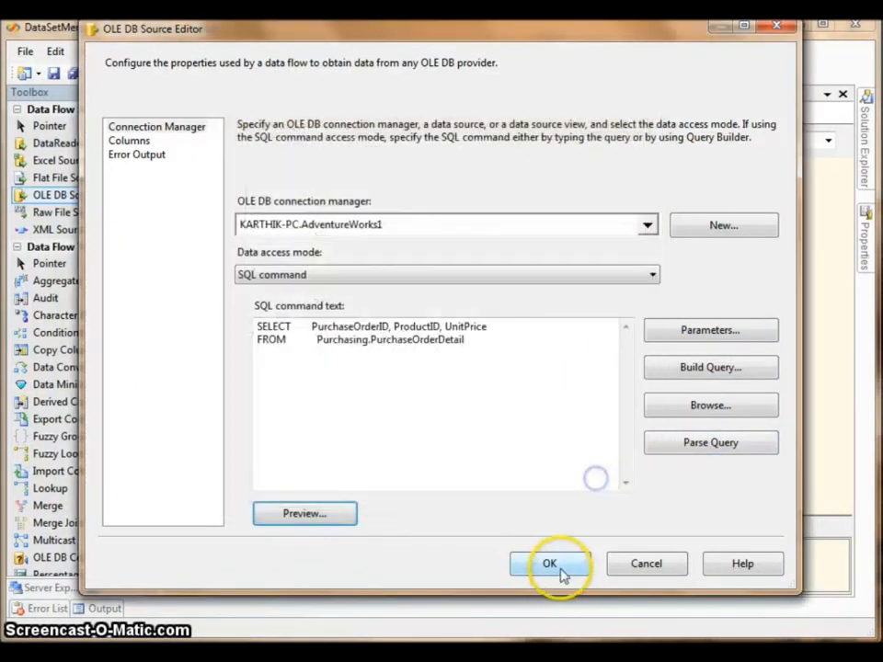
left_click(549, 563)
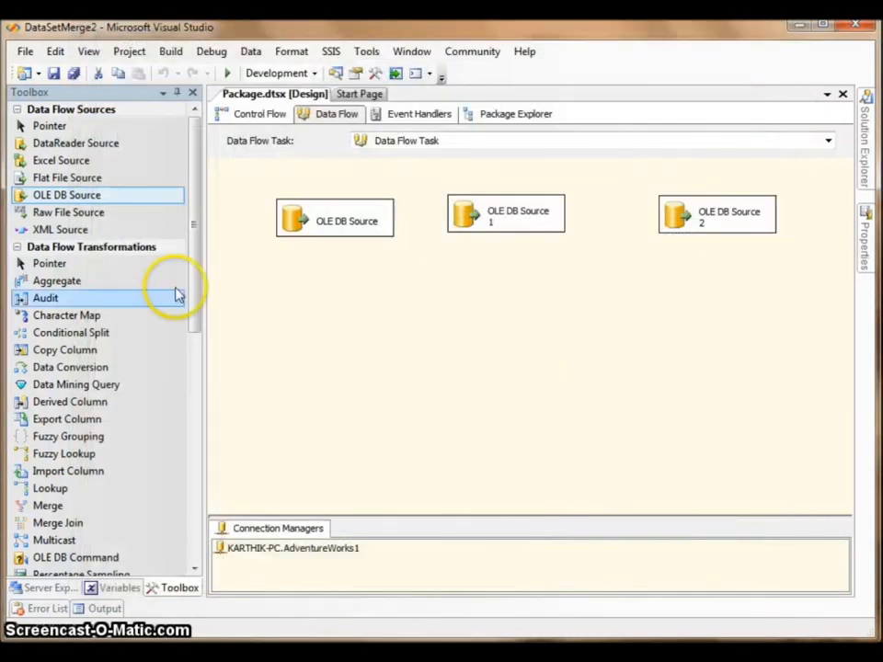
scroll("down", 3)
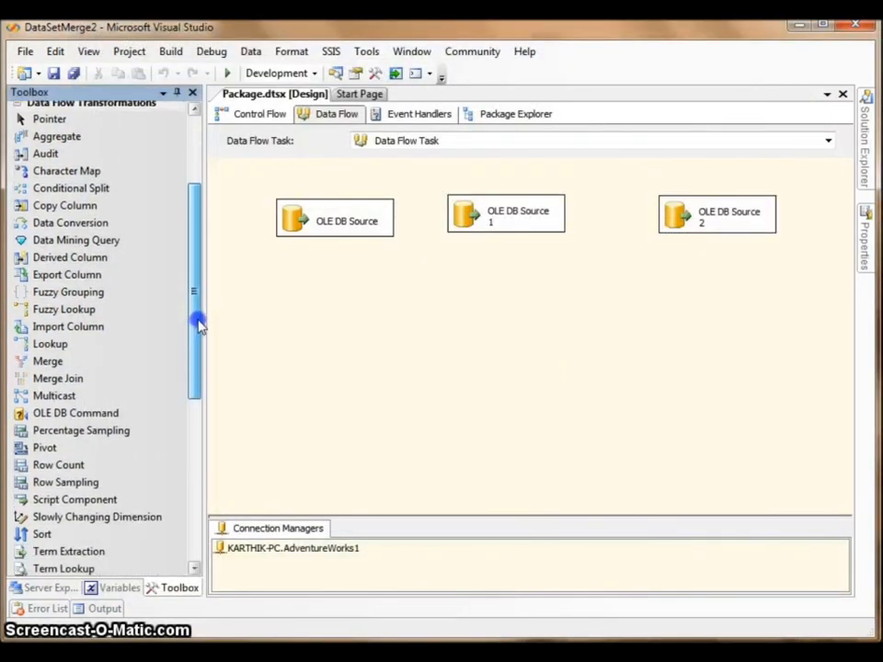
scroll("down", 3)
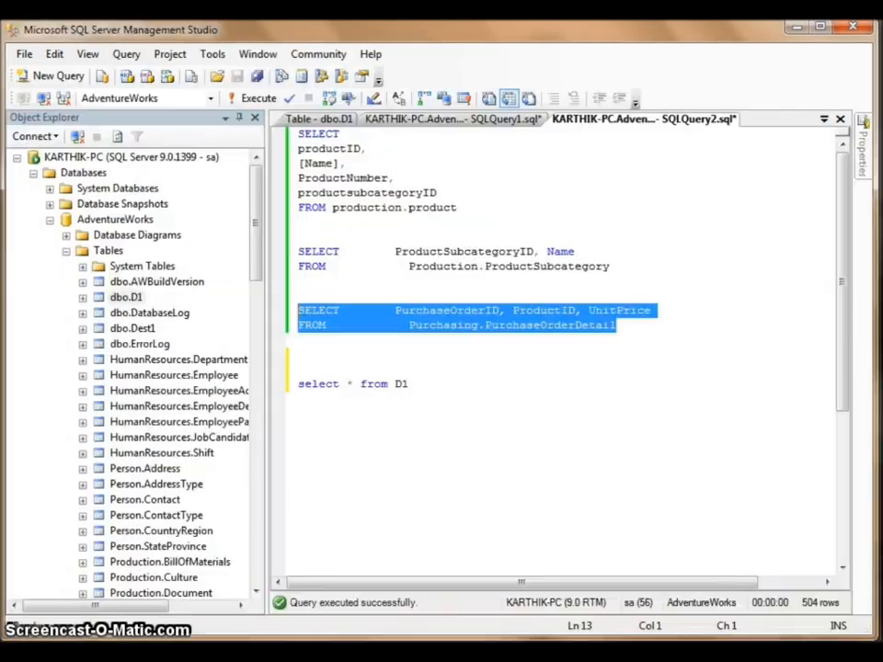
Switch back to the Package.dtsx data flow in Visual Studio.
left_click(621, 324)
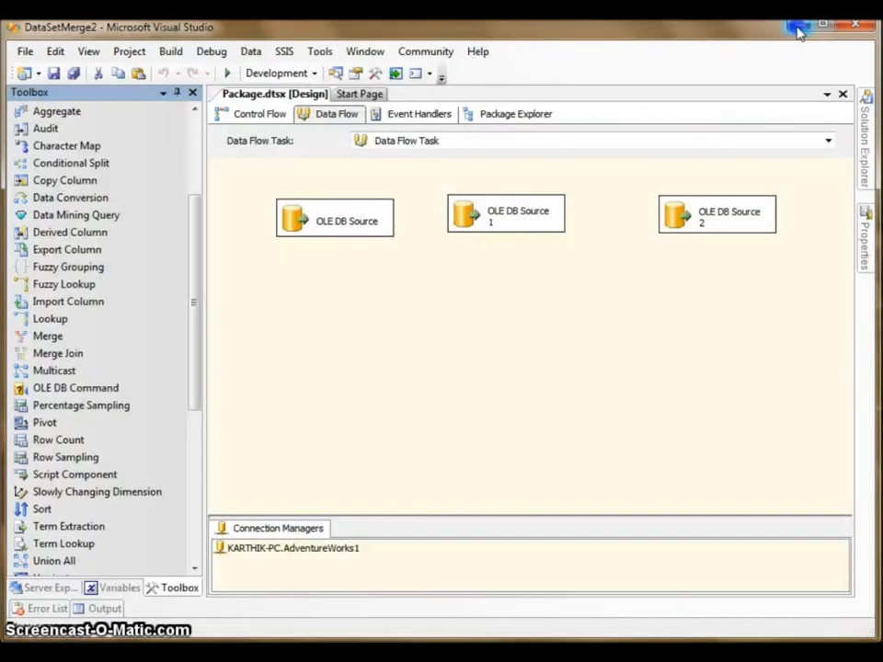
Add a Sort below OLE DB Source, sorting ascending by productsubcategoryID.
left_click(43, 509)
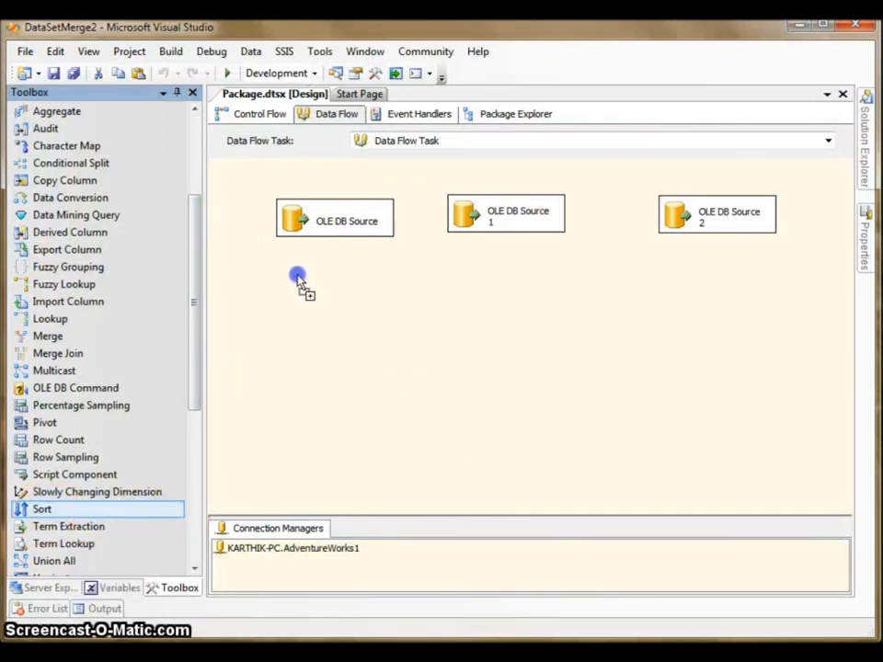
left_click_drag(43, 508, 345, 296)
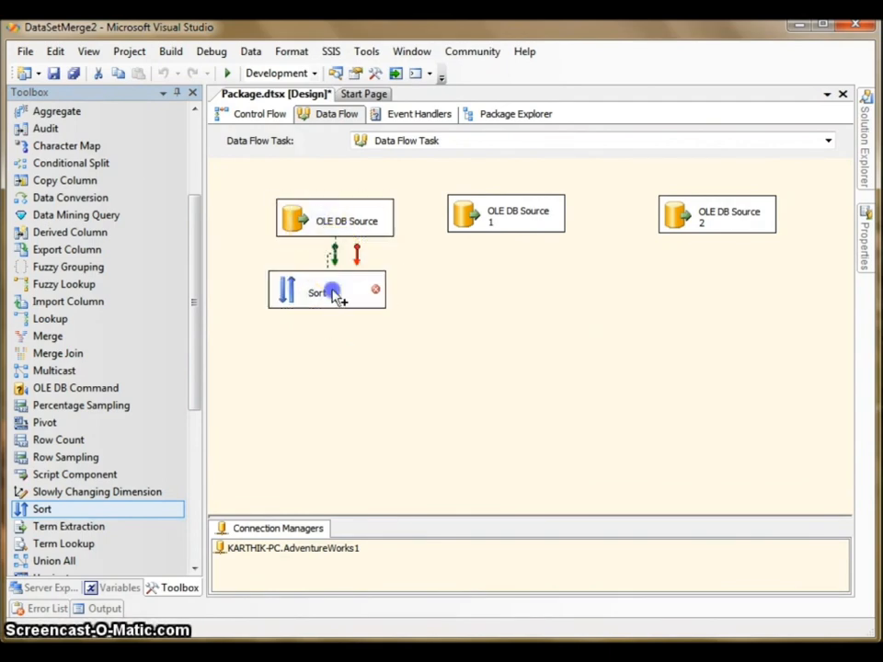
double_click(326, 292)
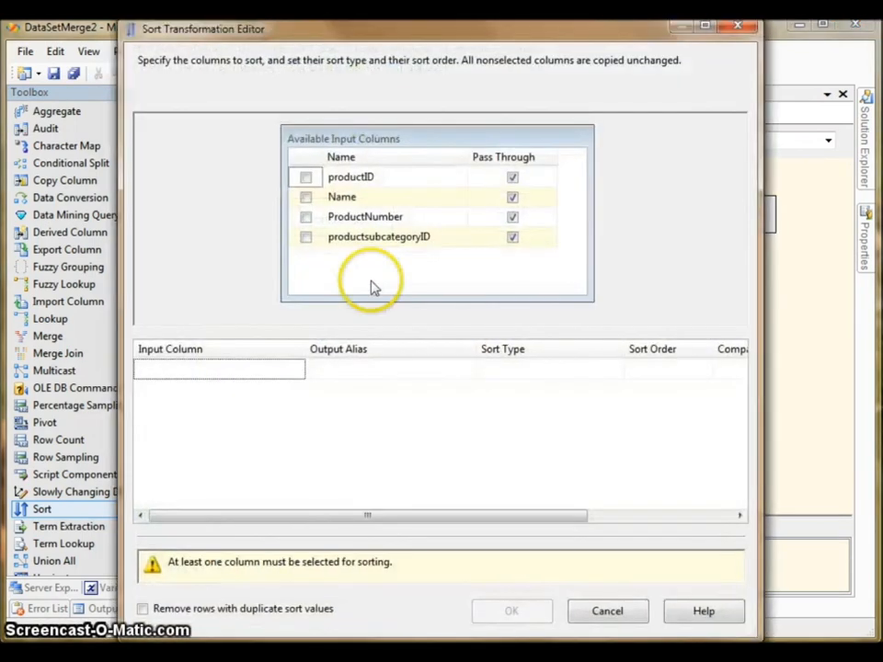
left_click(305, 236)
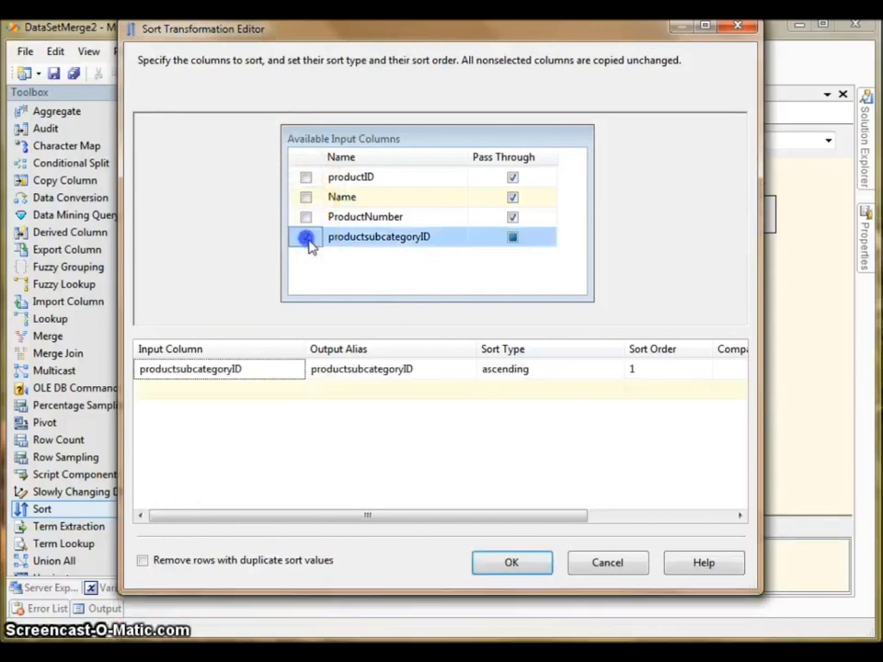
left_click(305, 237)
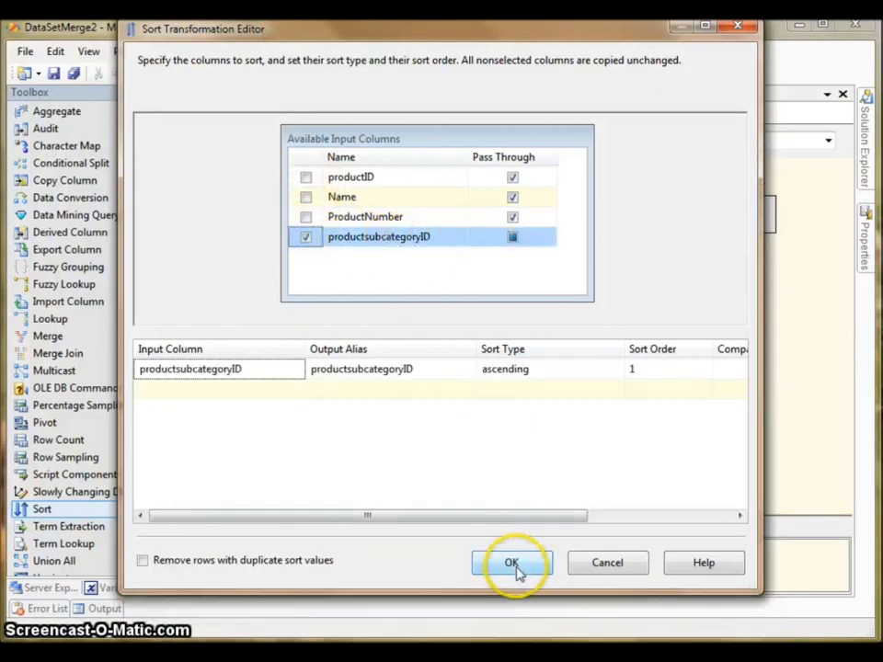
left_click(512, 562)
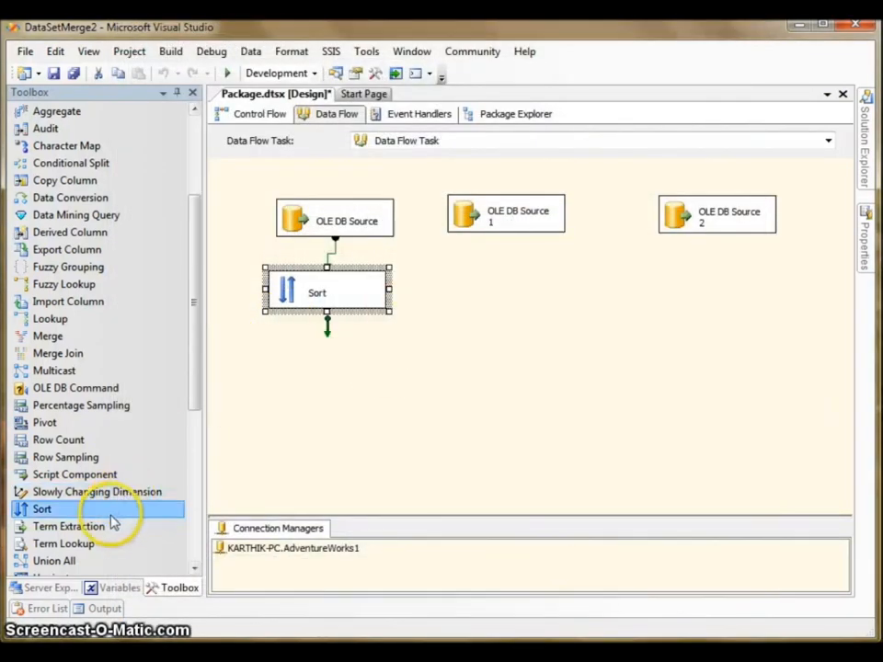
Add Sort 1 below OLE DB Source 1, sorting ascending by ProductSubcategoryID.
left_click_drag(42, 509, 513, 293)
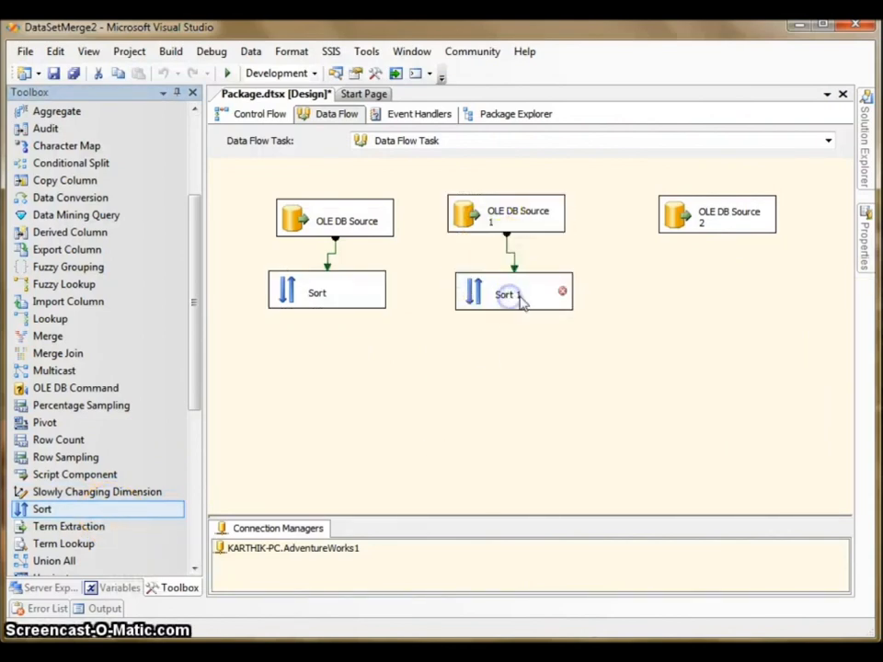
double_click(512, 293)
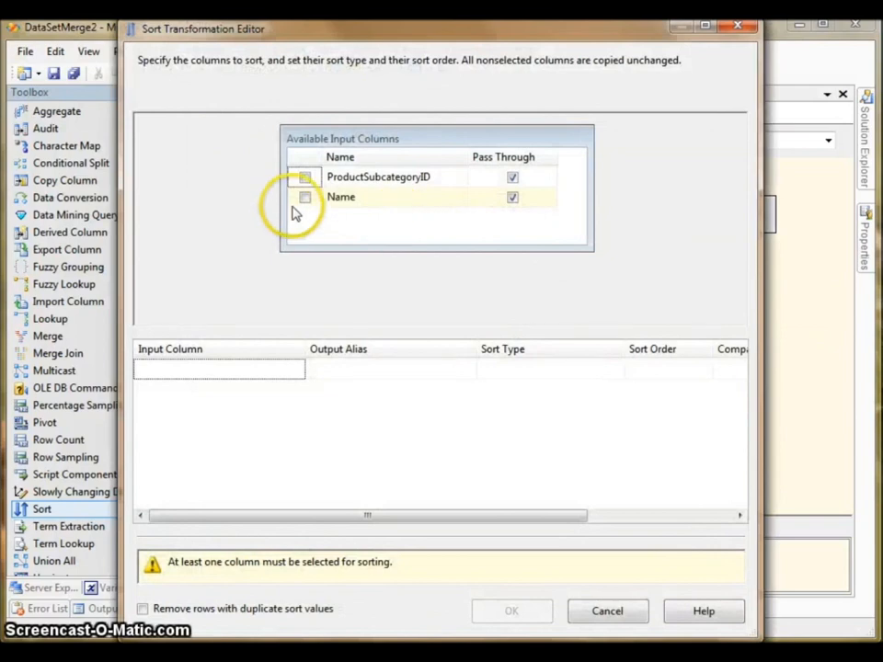
left_click(304, 177)
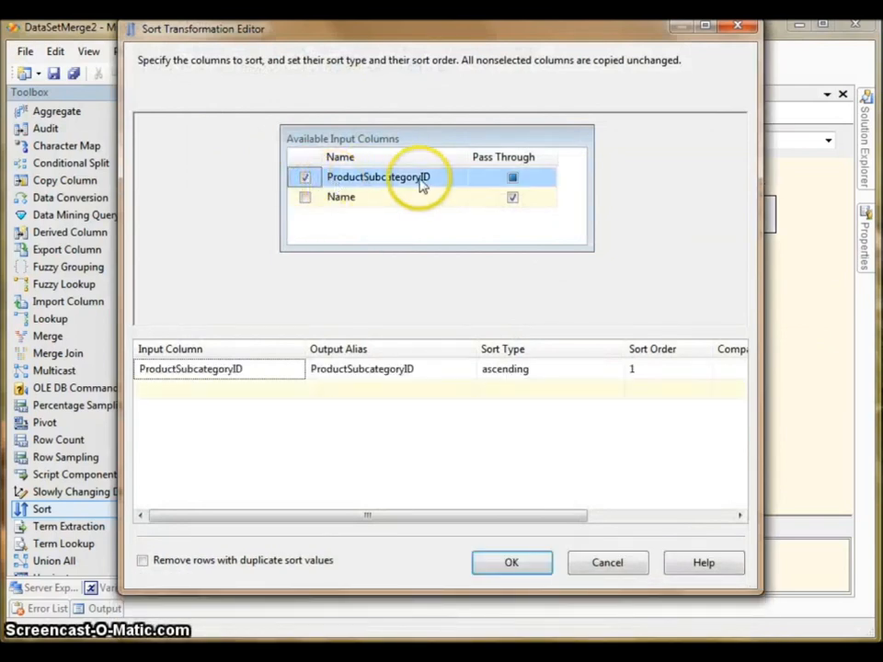
left_click(511, 562)
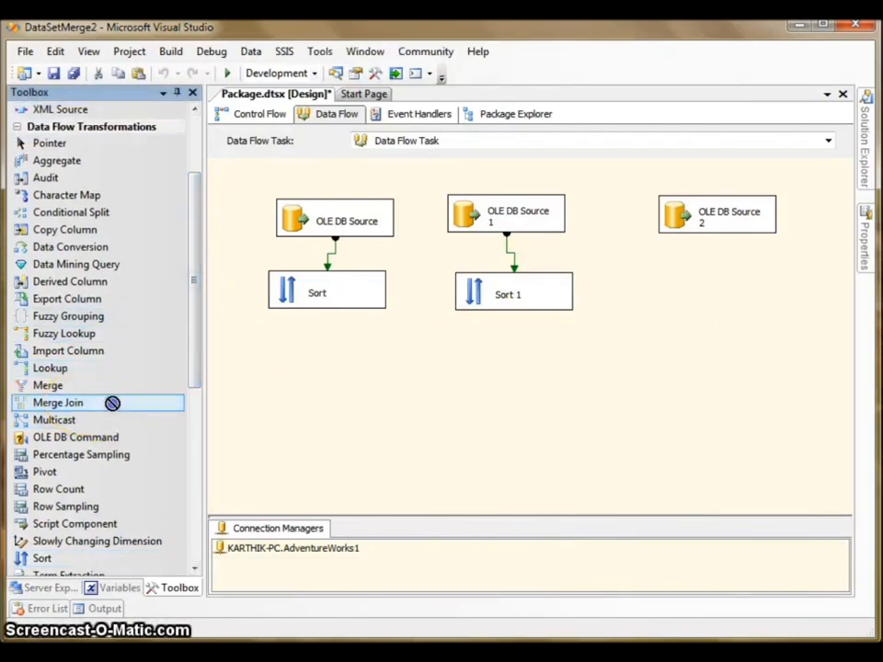
Place a Merge Join with Sort as left input and Sort 1 as right input.
left_click_drag(57, 402, 434, 373)
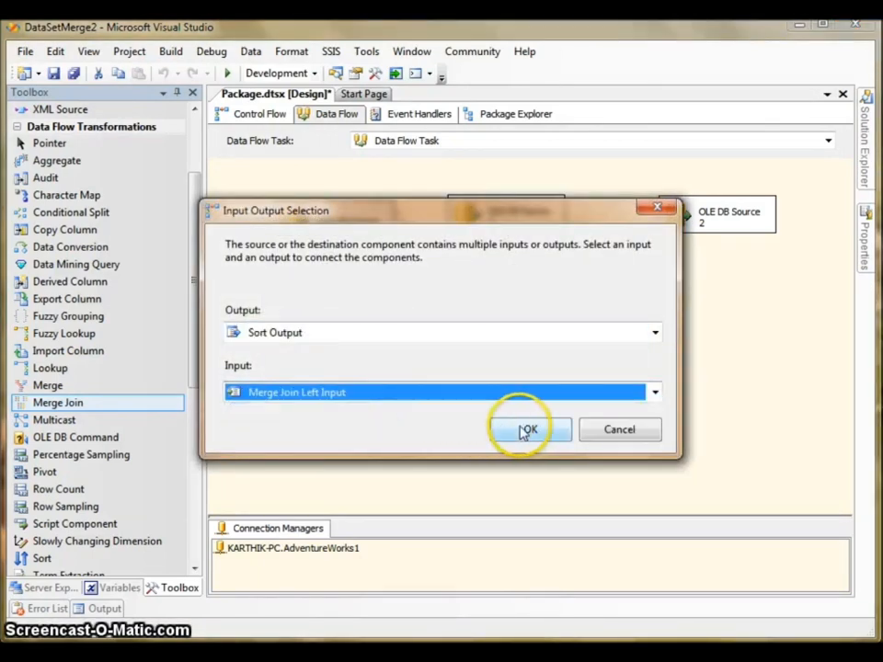
left_click(528, 430)
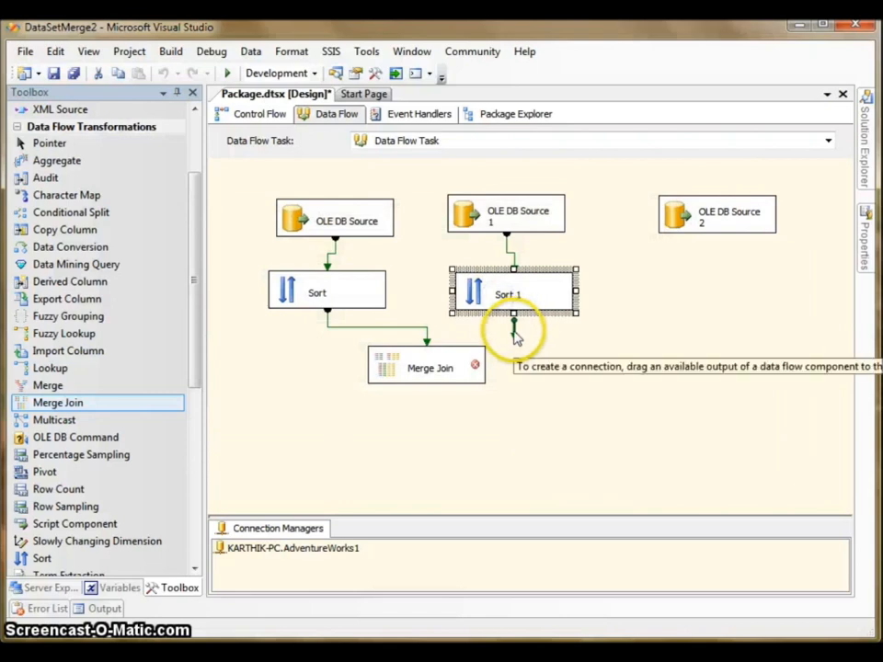
left_click_drag(513, 321, 429, 368)
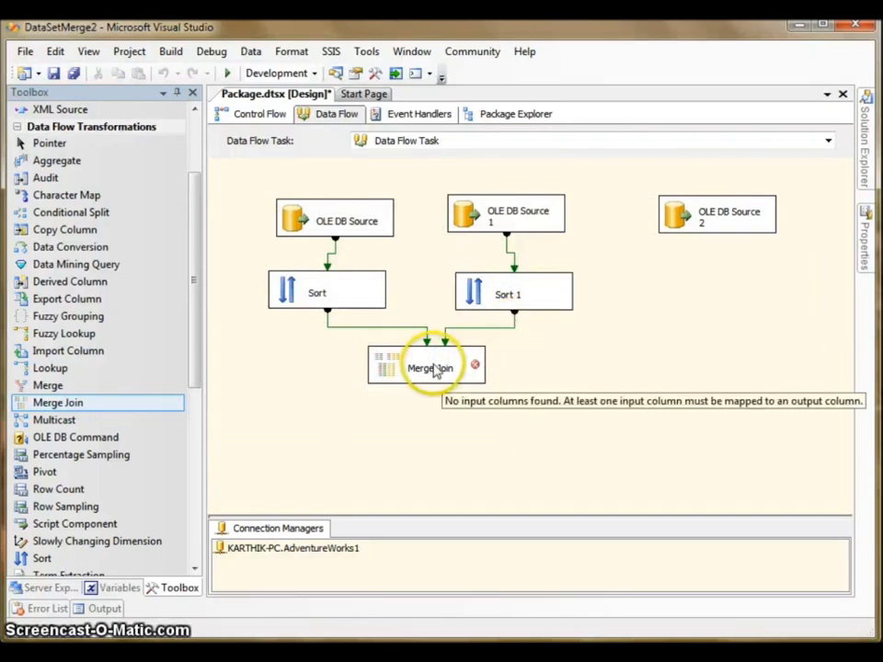
Output productsubcategoryID plus Sort 1's Name aliased CategoryName from the Merge Join.
double_click(430, 366)
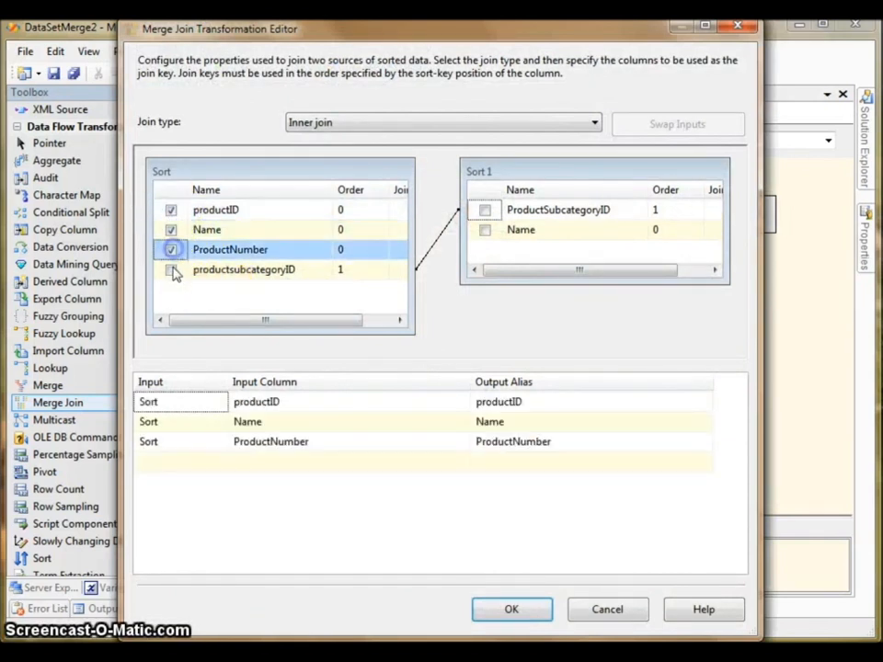
left_click(171, 270)
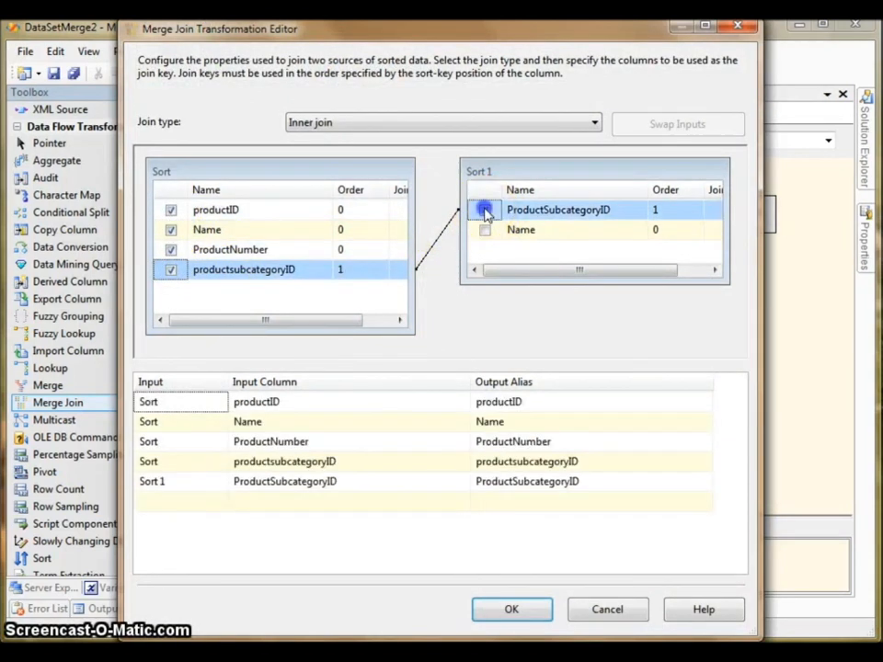
left_click(485, 210)
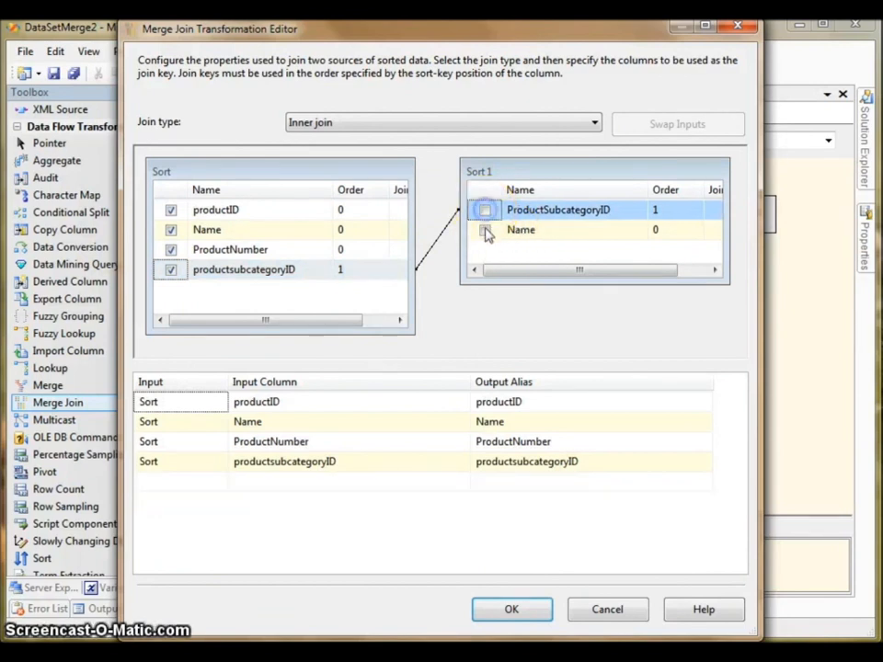
left_click(485, 230)
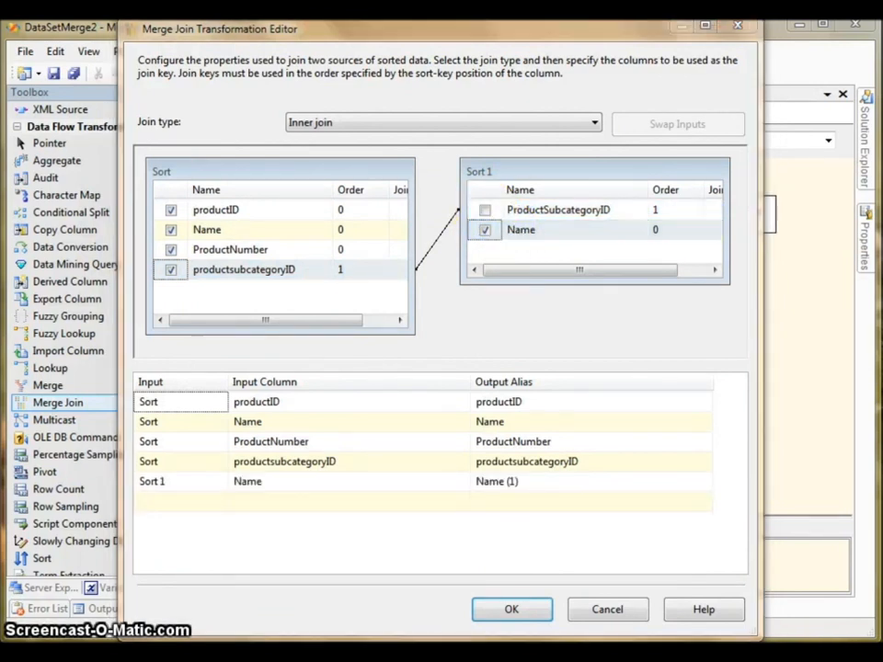
left_click(512, 480)
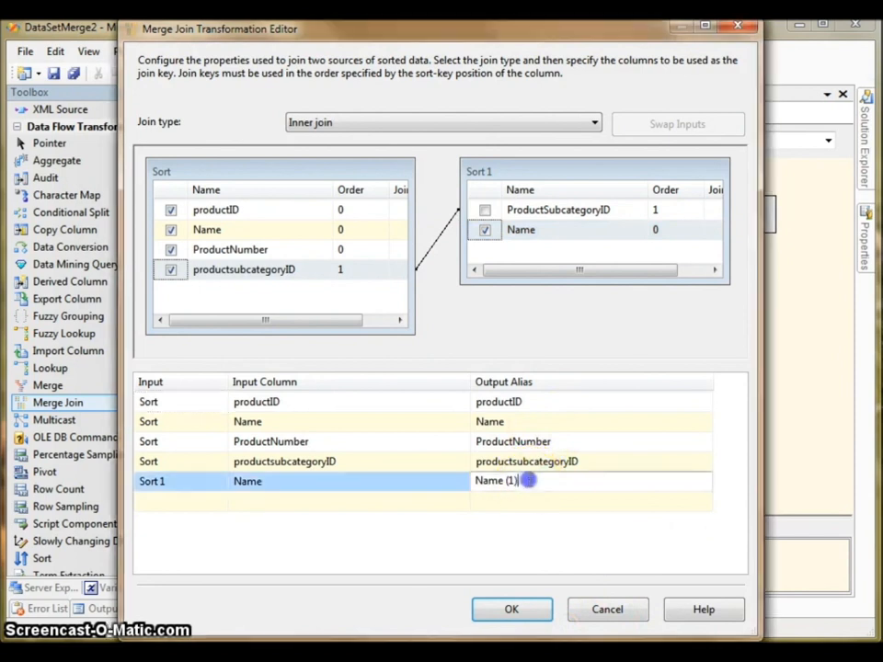
type("CategoryName")
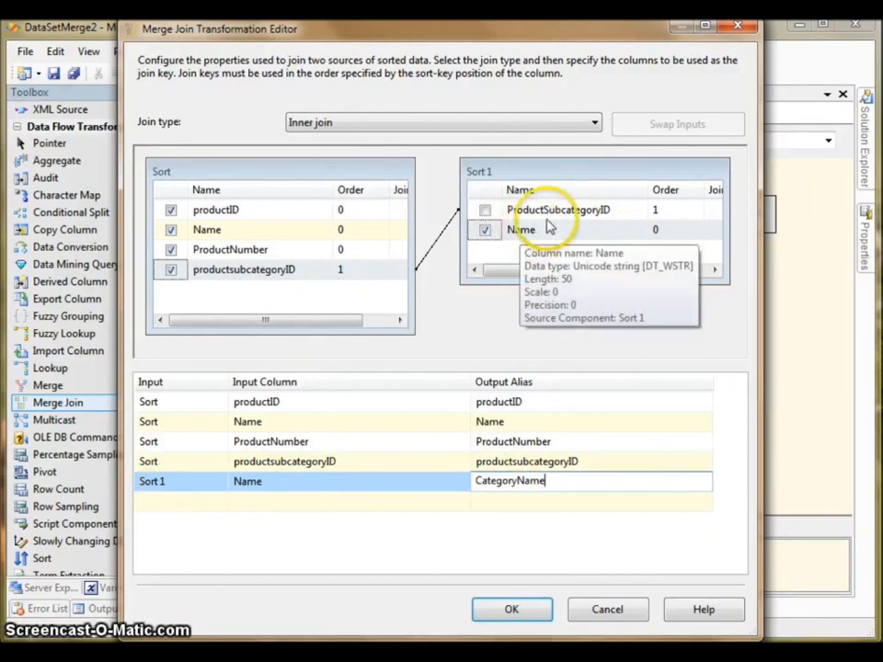
mouse_move(382, 212)
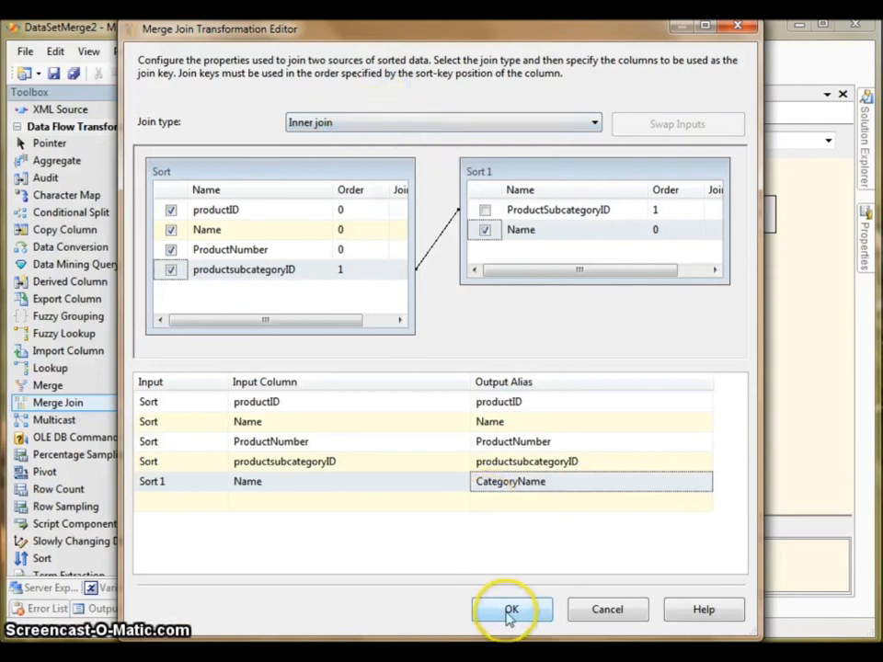
left_click(511, 609)
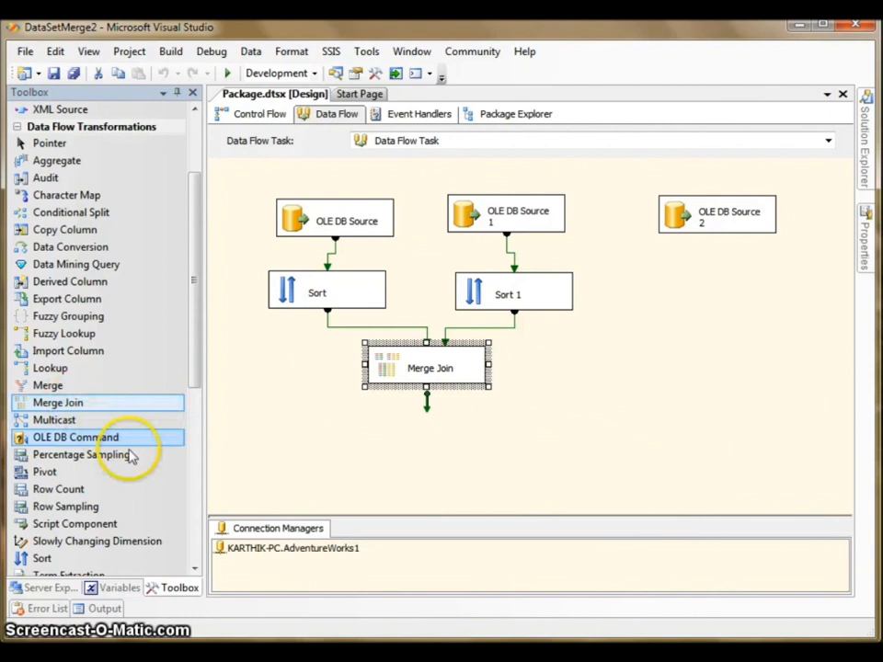
Connect the Merge Join output to Sort 2 placed below it.
scroll("down", 3)
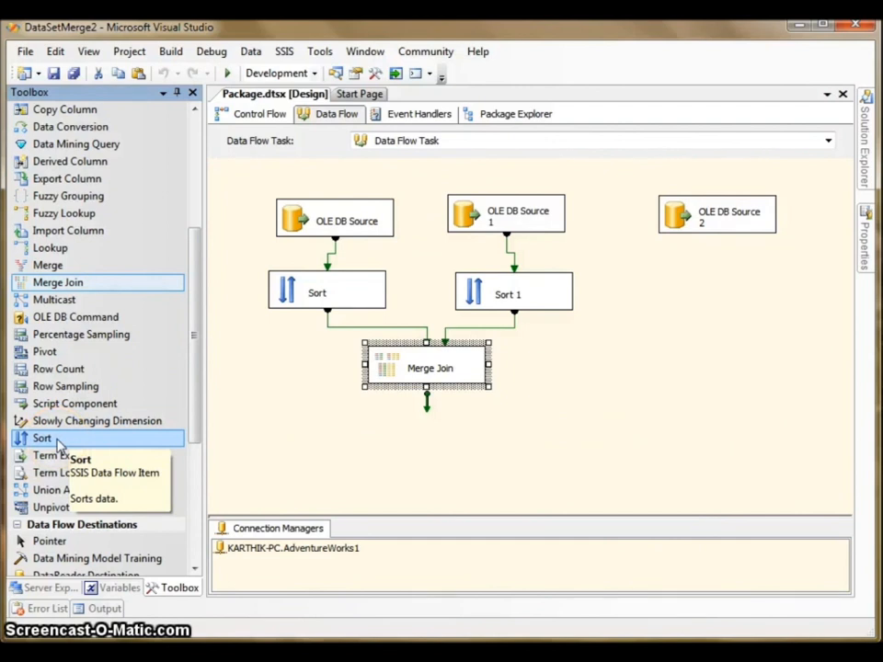
scroll("down", 3)
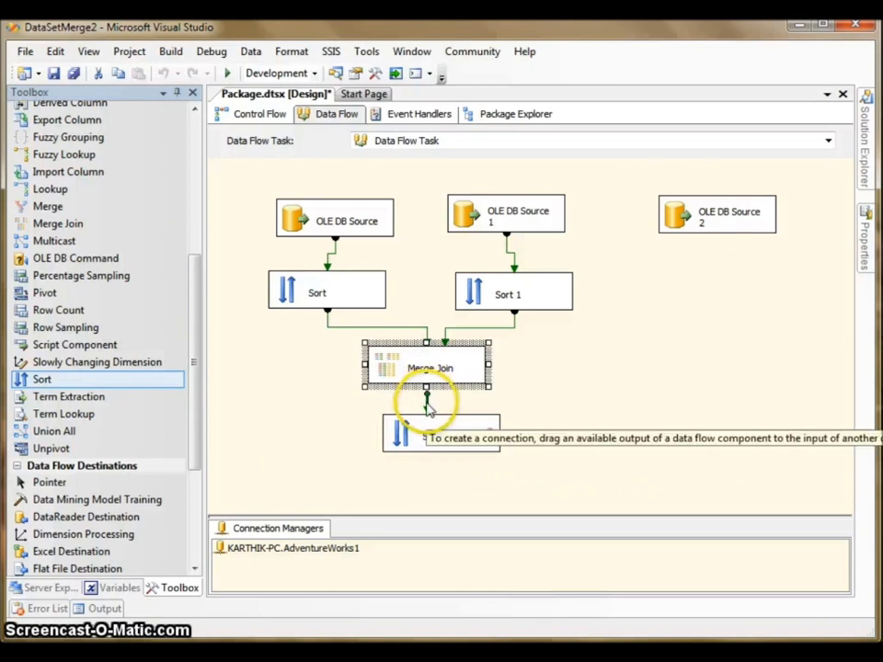
left_click_drag(426, 386, 440, 435)
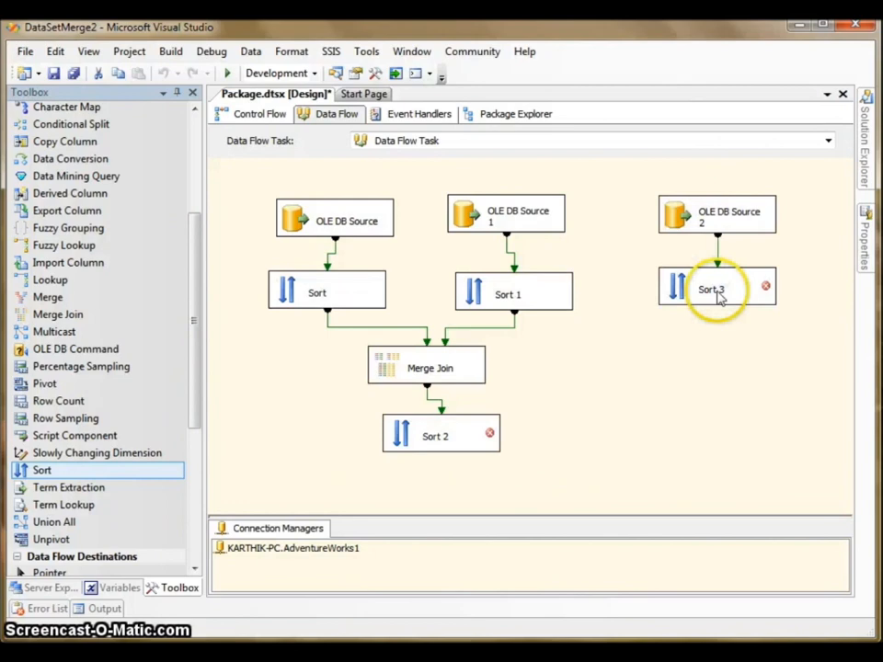
Confirm Sort 2 sorts the joined rows by productID.
double_click(717, 288)
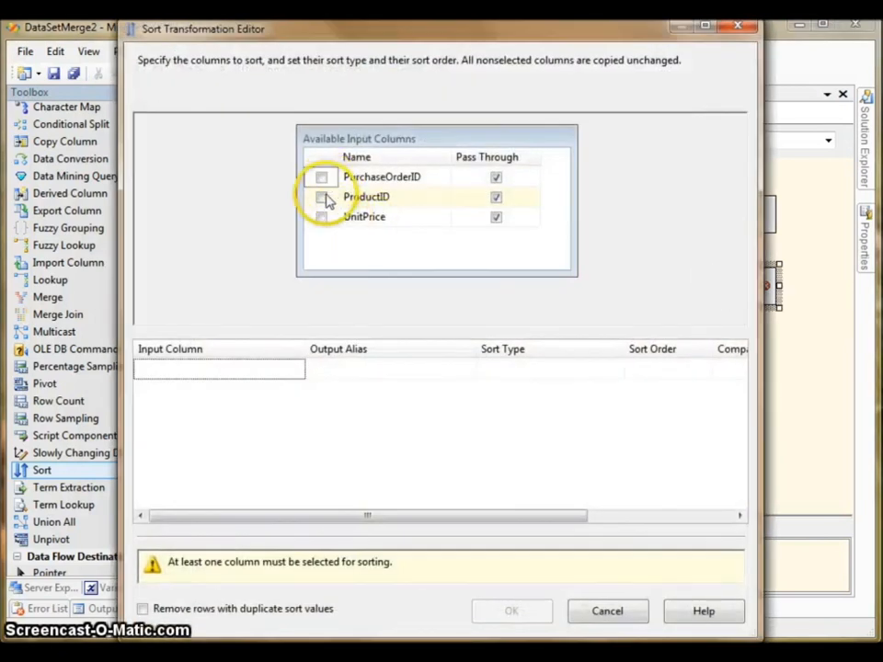
left_click(606, 611)
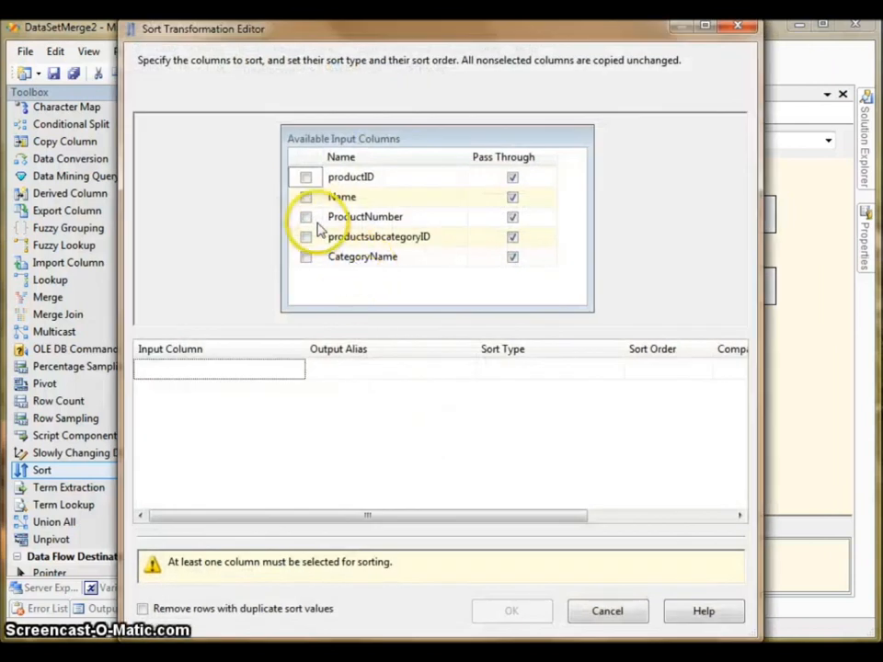
left_click(305, 177)
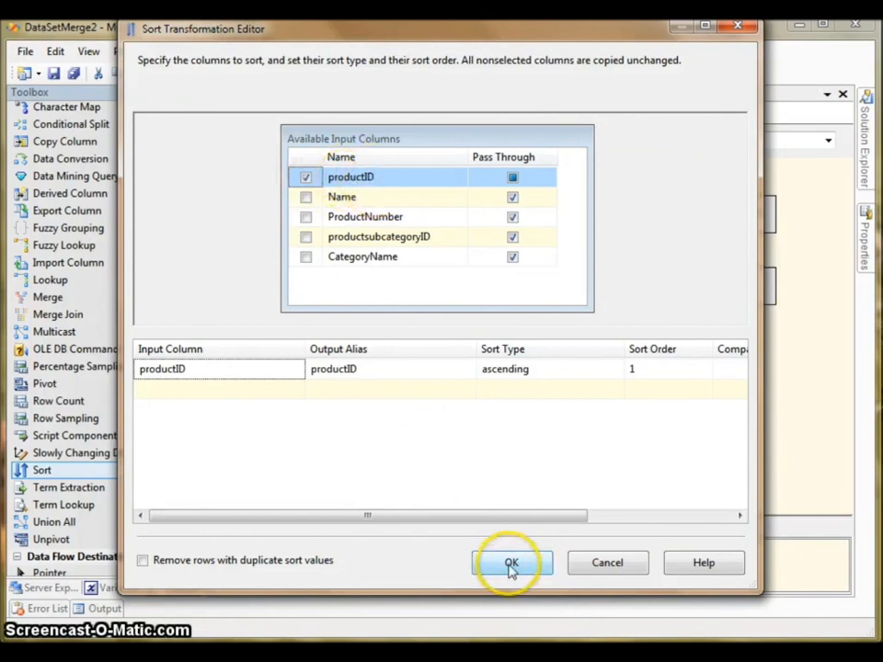
left_click(512, 563)
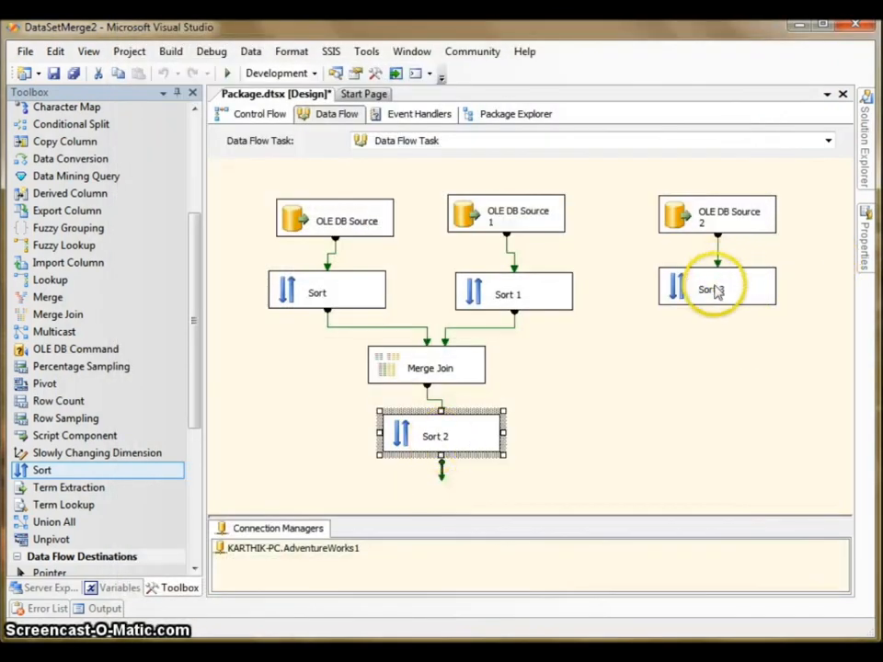
Sort Sort 3 by ProductID ascending, then reopen Sort 2 to verify its sort.
double_click(716, 287)
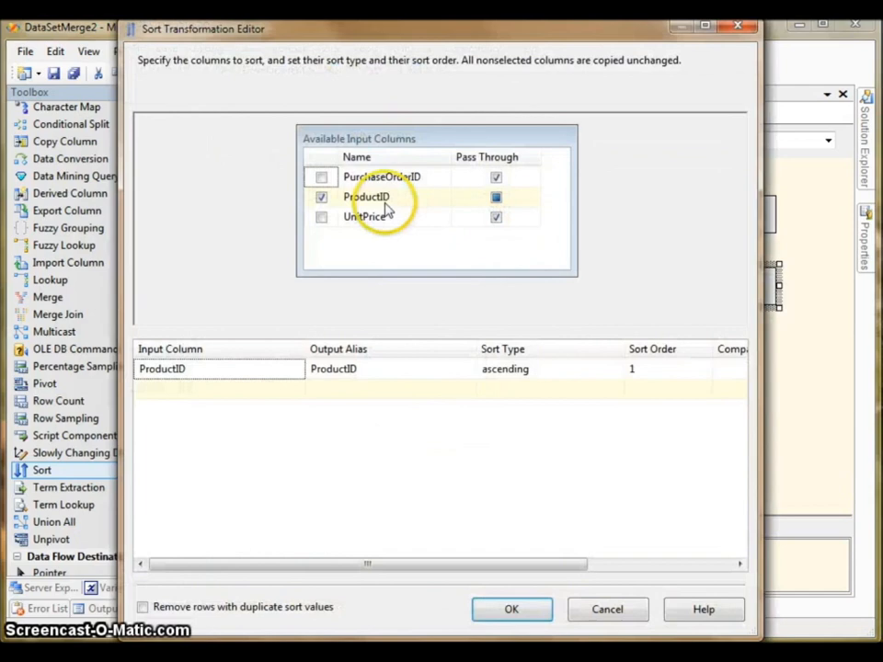
mouse_move(462, 598)
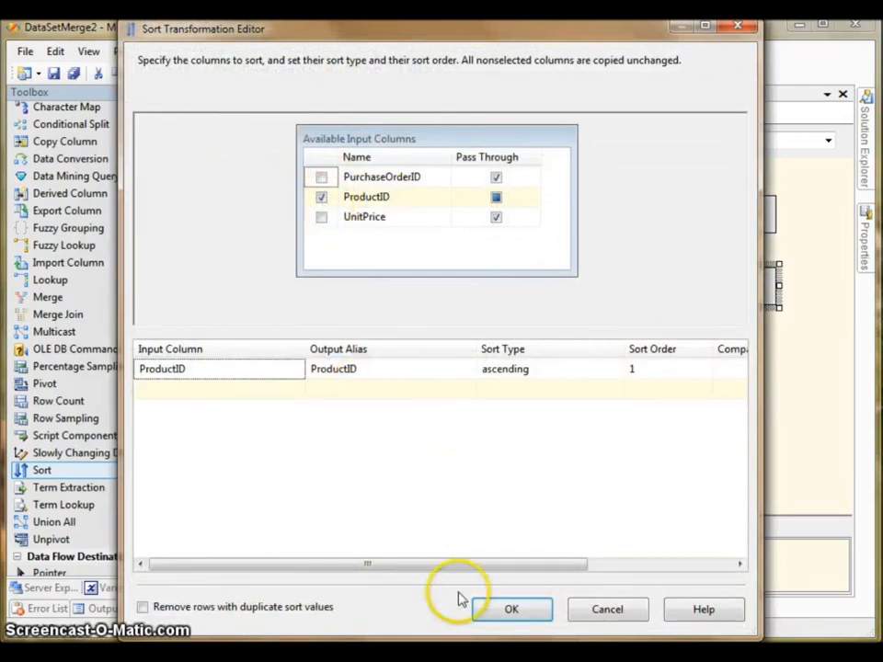
left_click(511, 609)
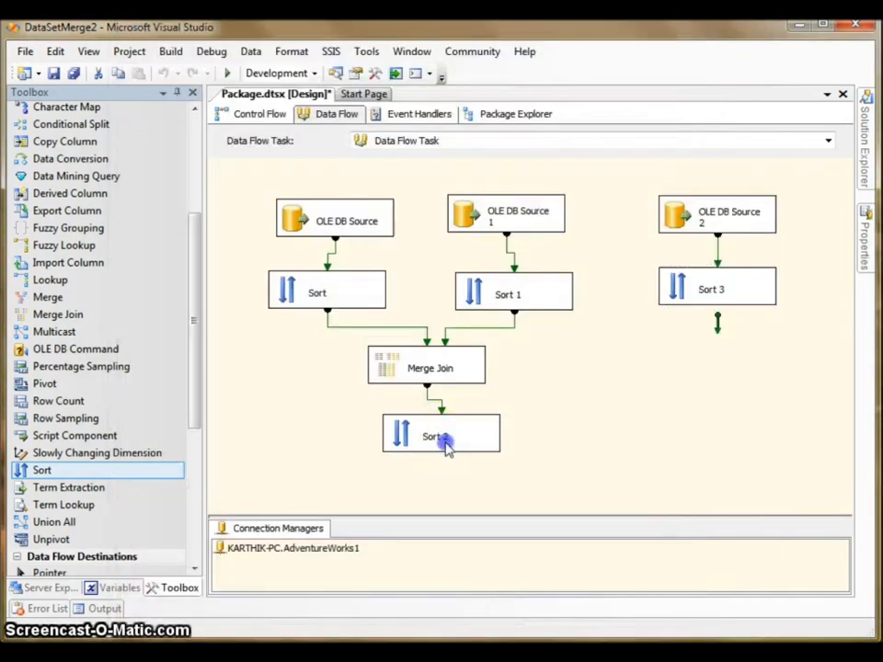
double_click(440, 435)
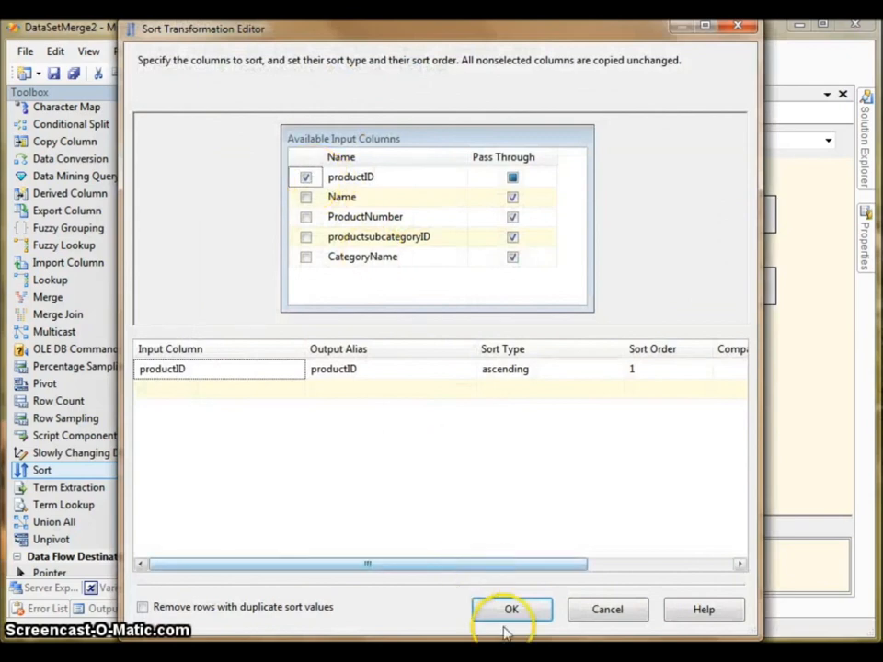
left_click(512, 609)
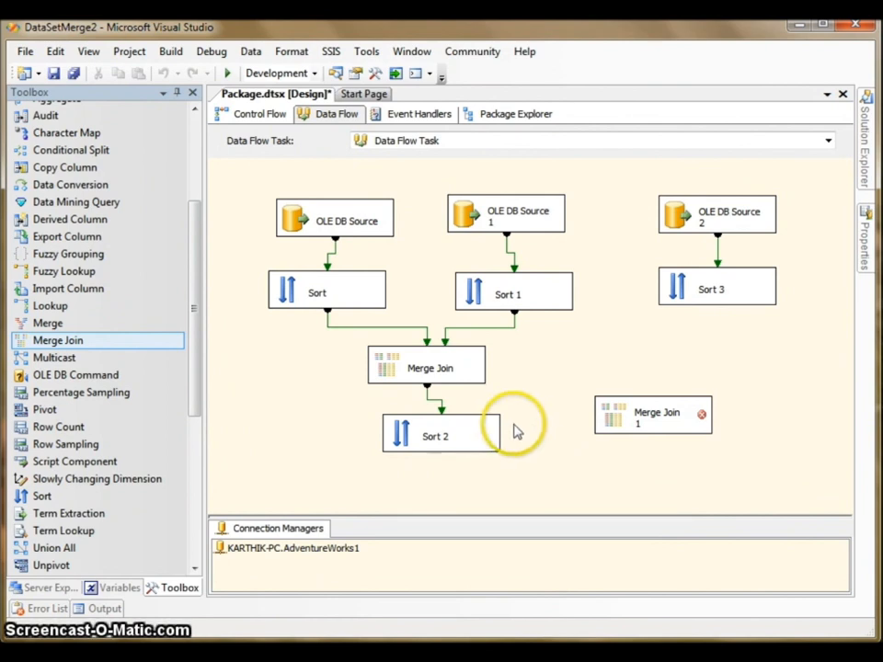
Feed Sort 2 (left) and Sort 3 into Merge Join 1, outputting all Sort 2 columns plus PurchaseOrderID.
left_click(434, 435)
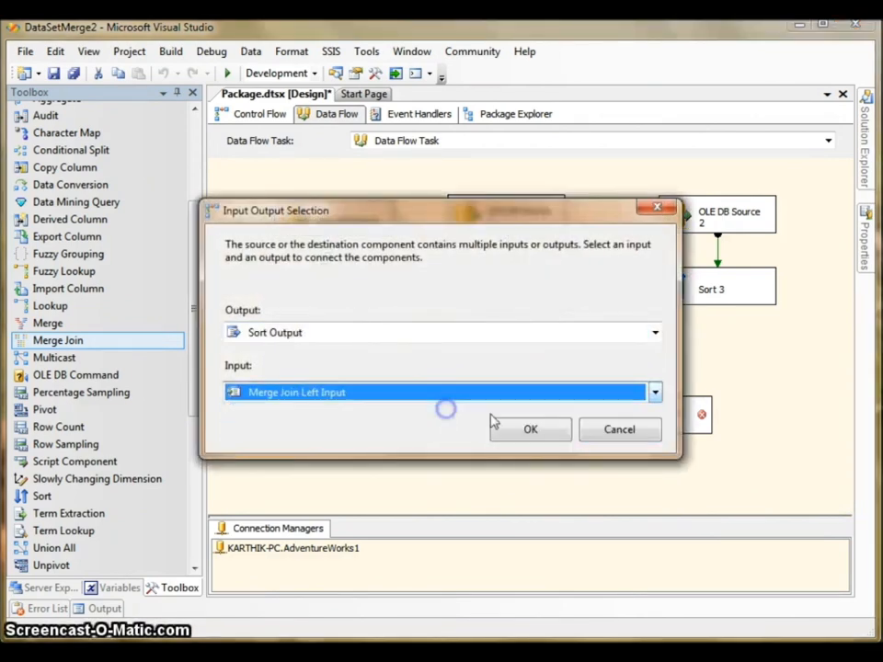
left_click(530, 429)
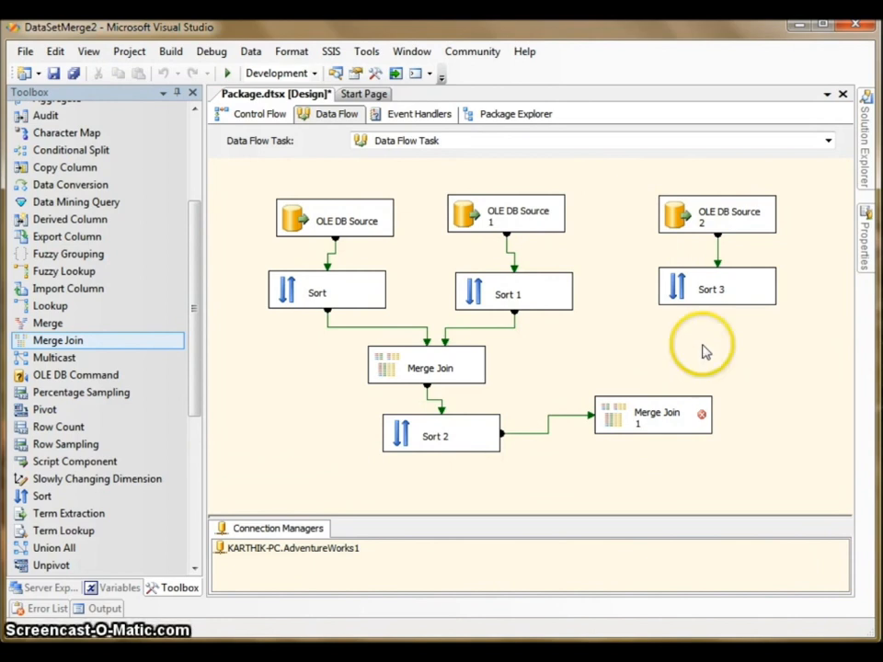
left_click(716, 289)
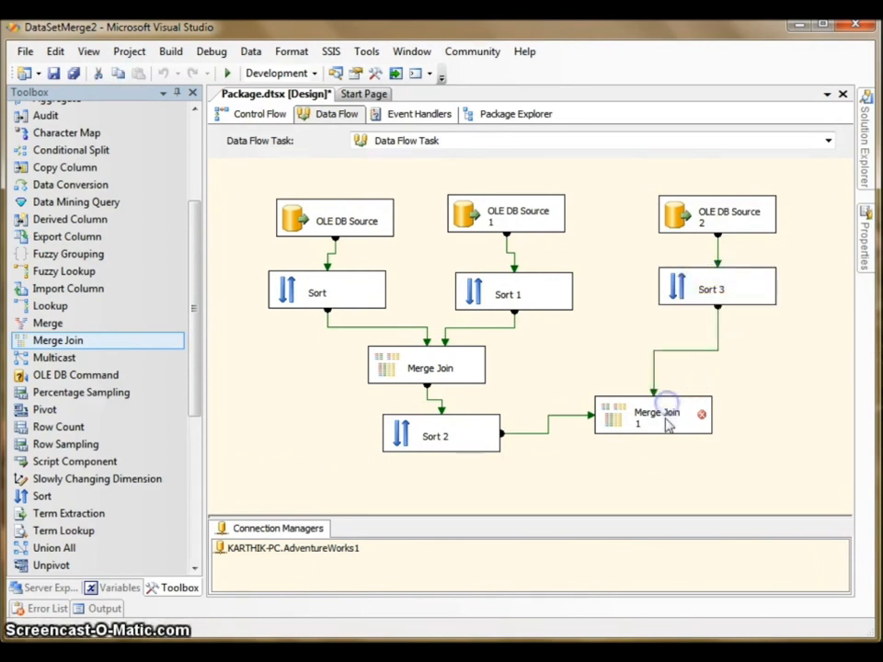
double_click(653, 414)
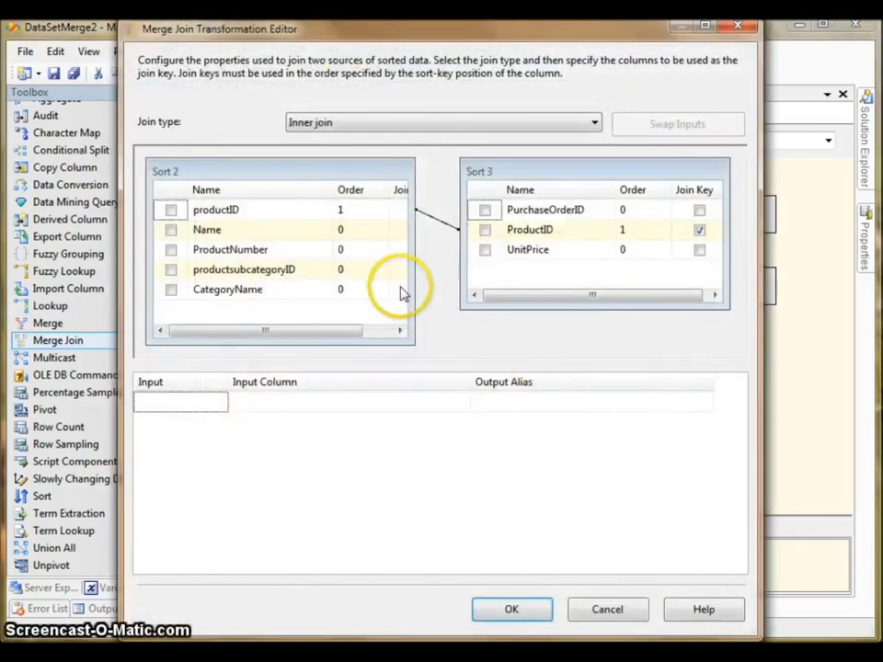
left_click(171, 230)
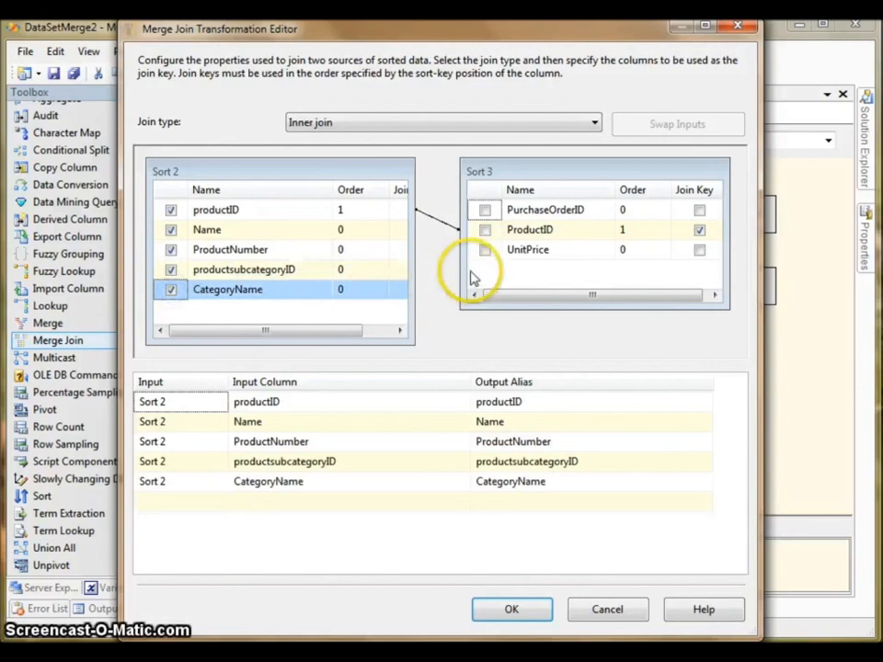
left_click(485, 209)
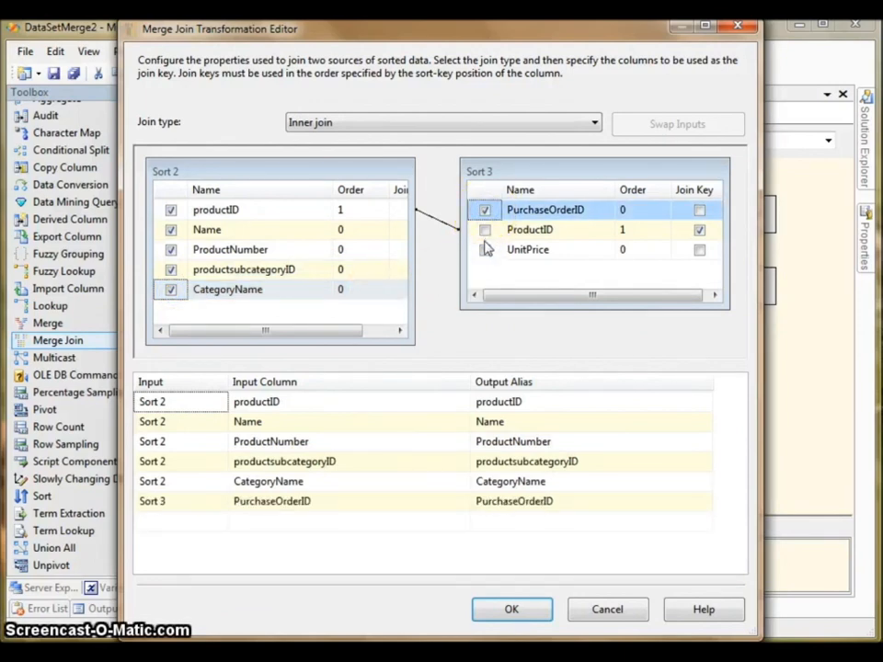
left_click(512, 609)
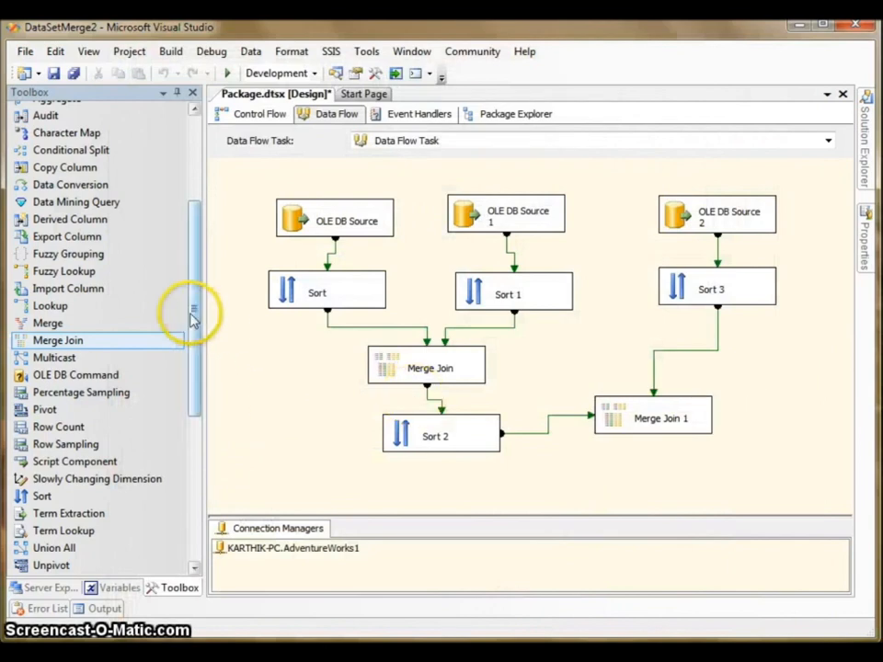
Set the OLE DB Destination to Table or view access writing to [dbo].[D1].
scroll("down", 3)
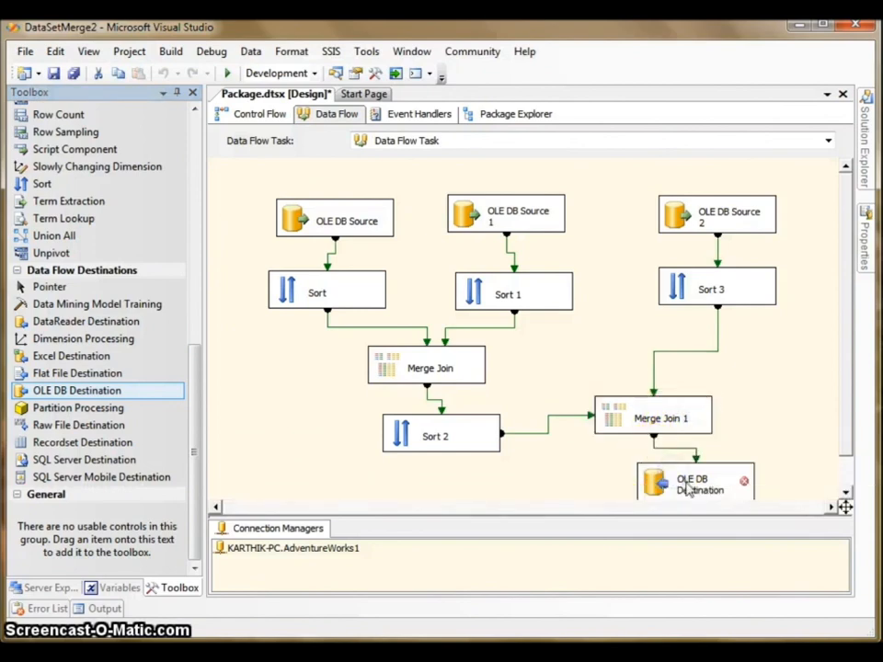
double_click(696, 483)
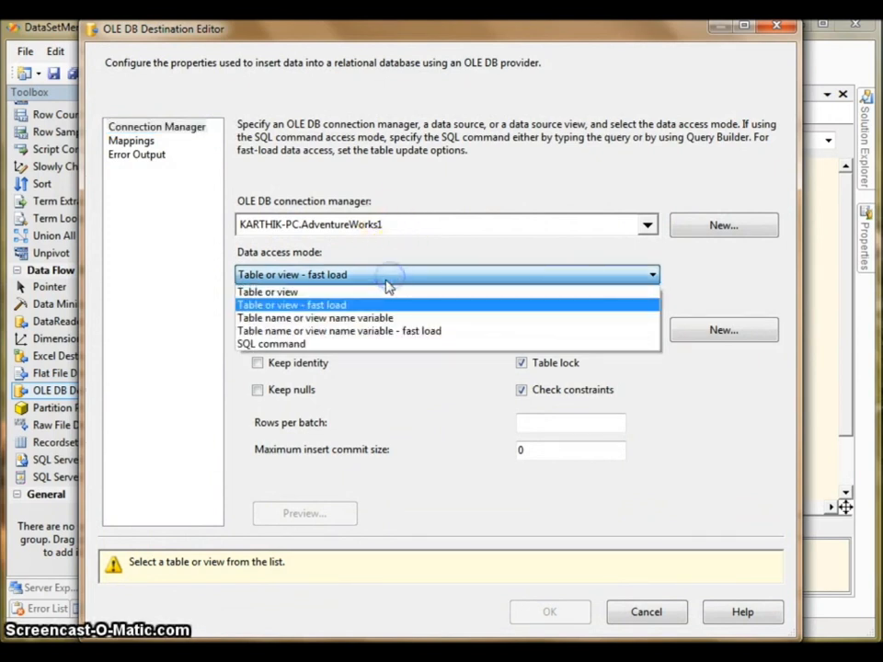
left_click(268, 291)
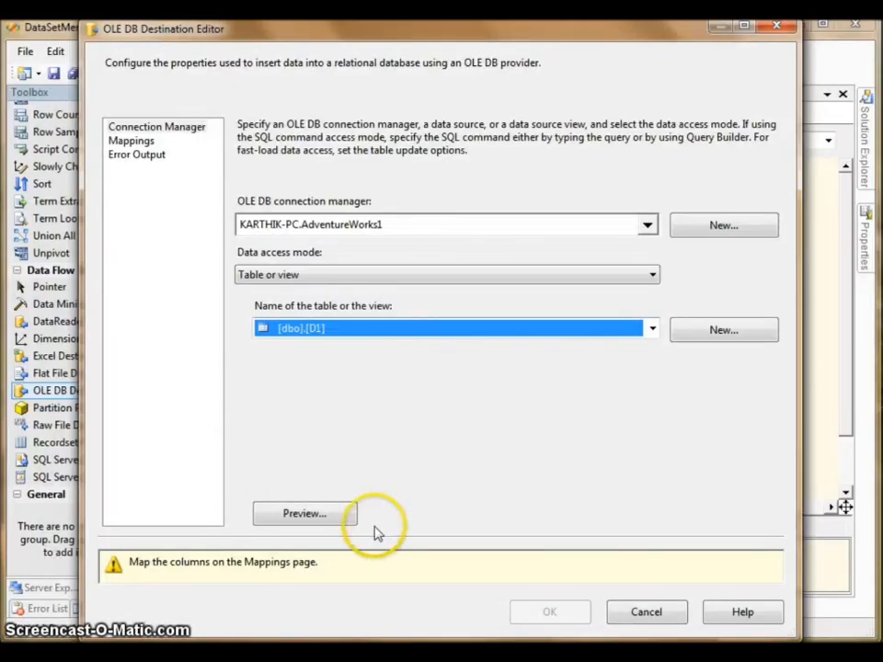
Map the merged columns to D1, feeding CategoryName into SubcategoryName.
left_click(130, 140)
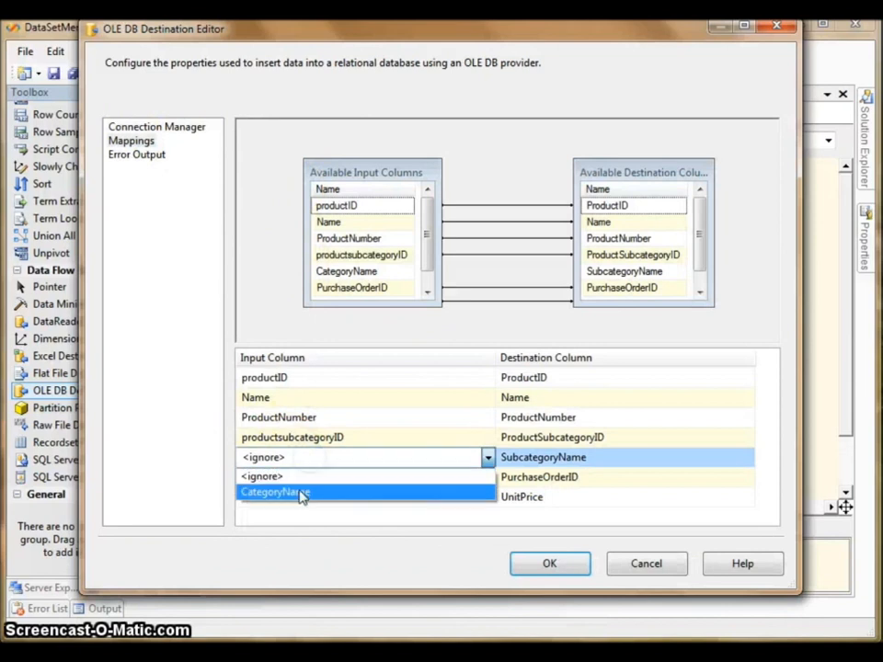
left_click(276, 492)
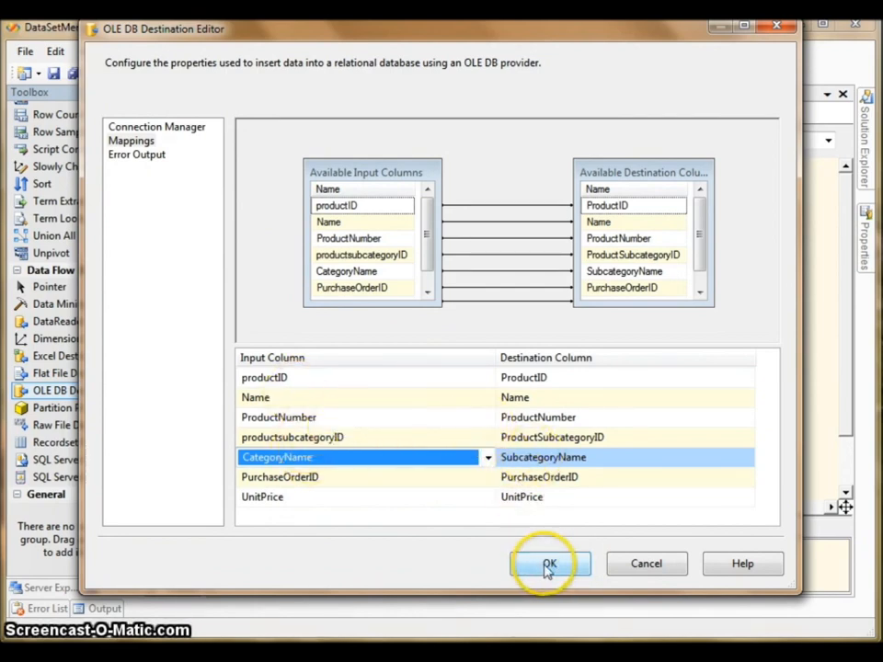
left_click(549, 563)
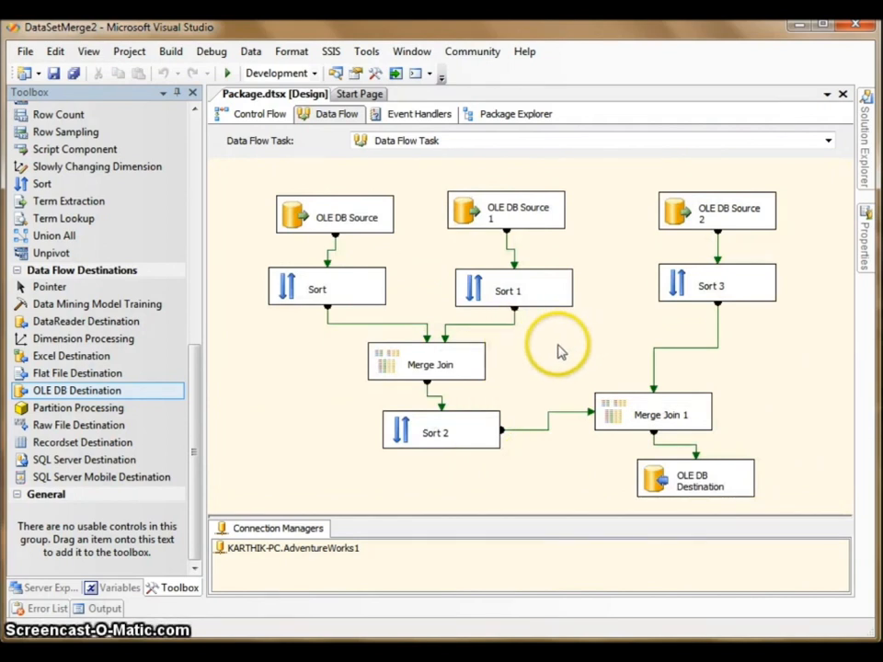
mouse_move(226, 228)
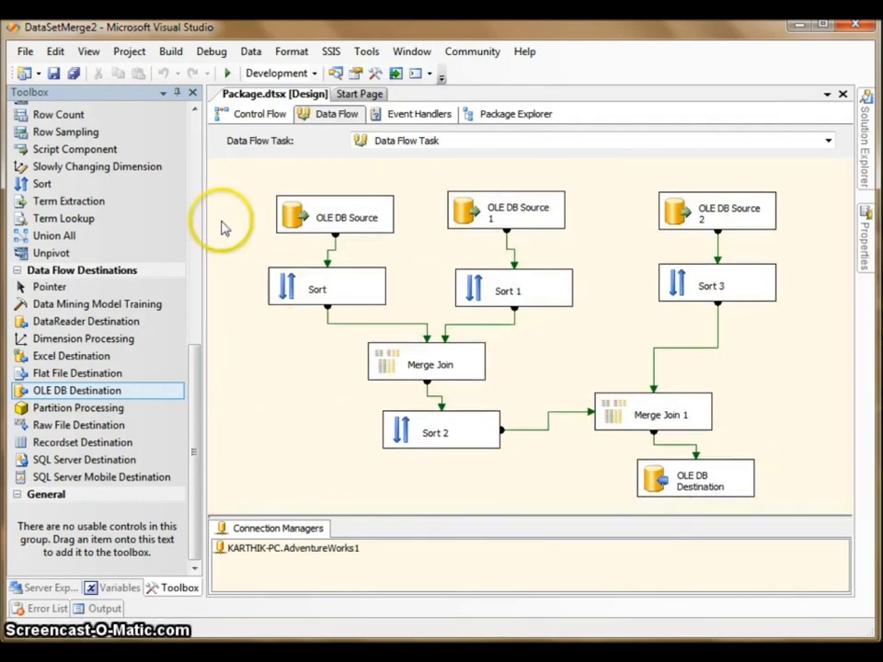
mouse_move(228, 72)
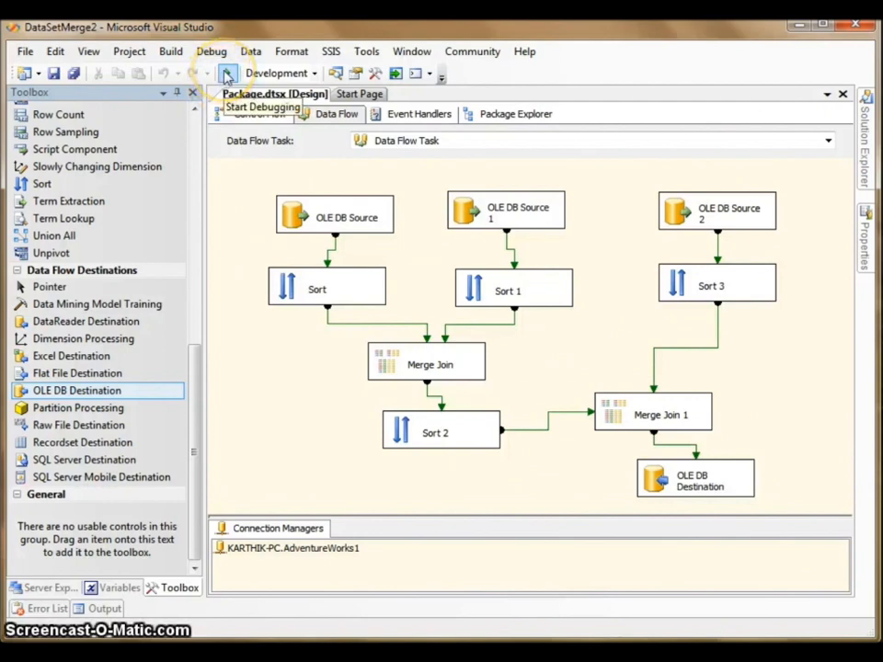
Start debugging to execute the data flow package.
left_click(226, 73)
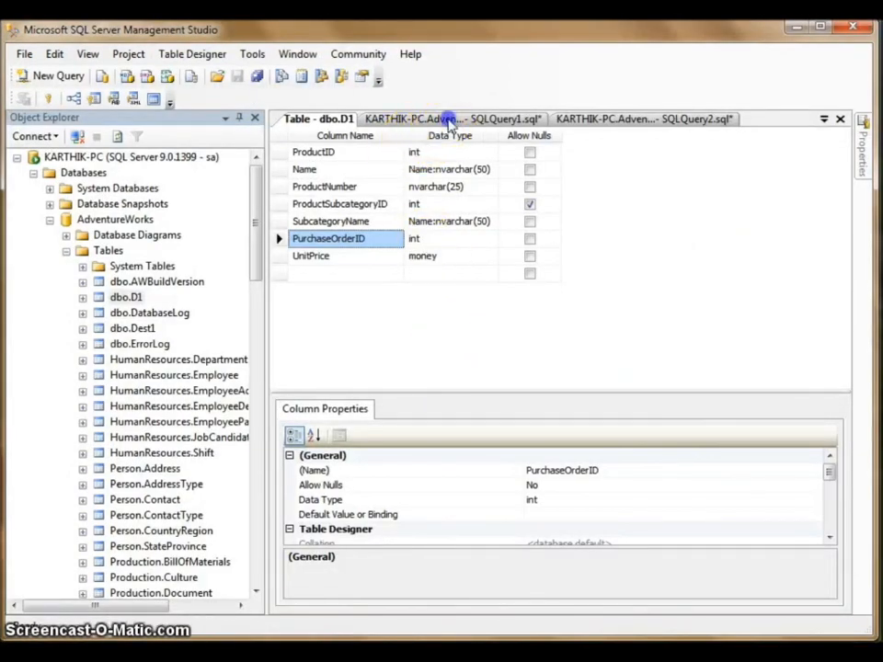
Run 'select * from D1' in SQLQuery1, returning 1,896 merged rows.
left_click(451, 119)
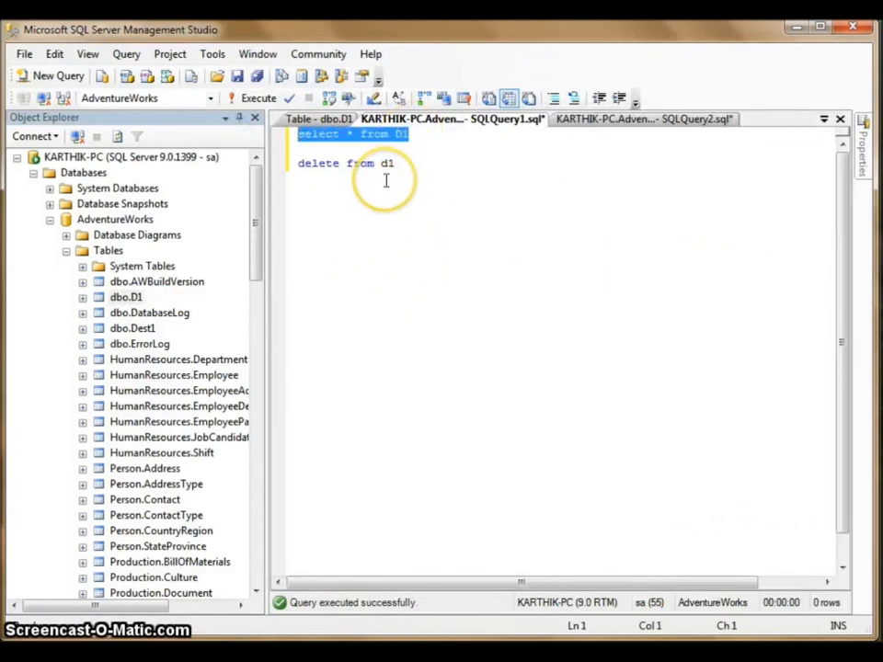
left_click(258, 99)
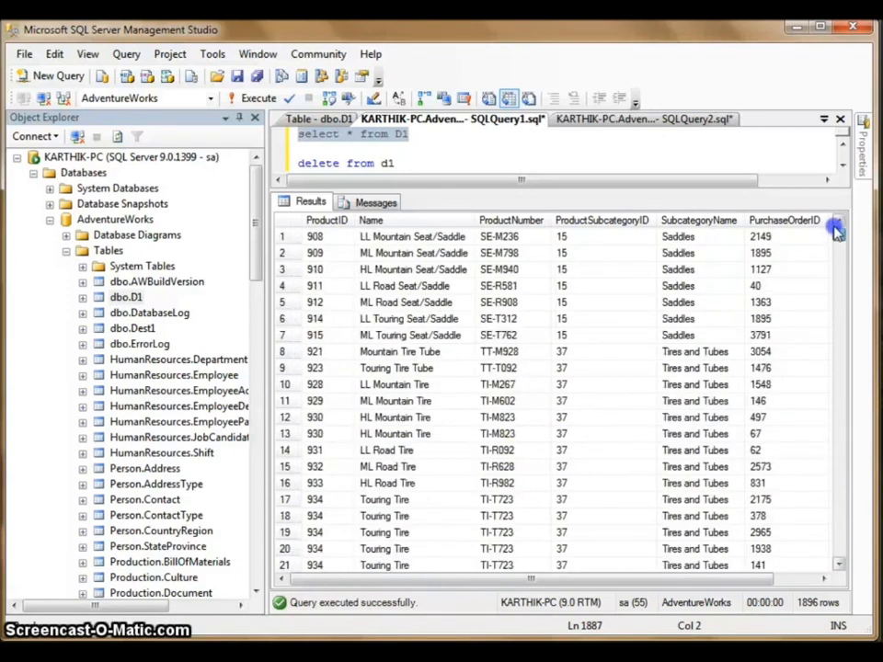
left_click(499, 237)
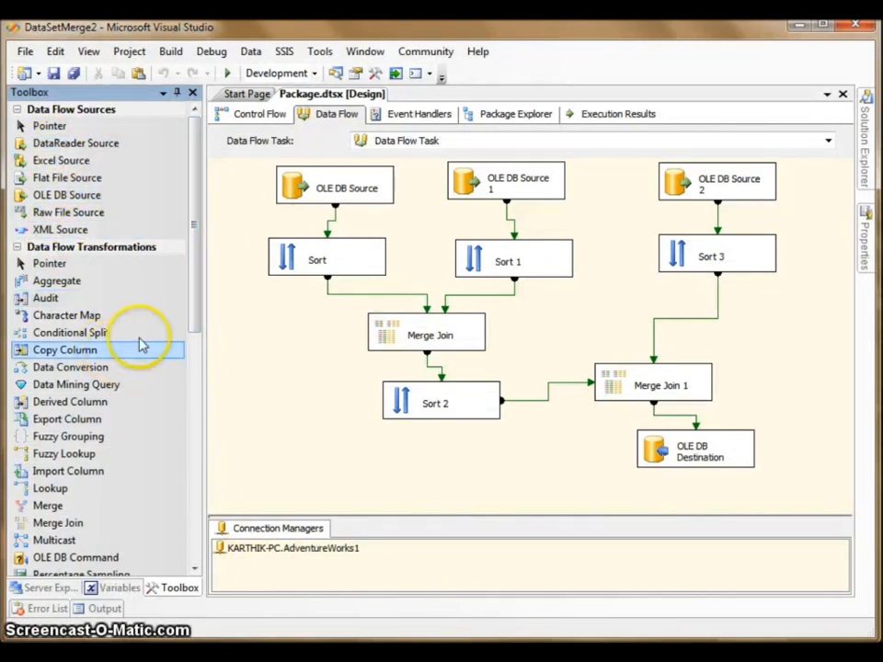
mouse_move(281, 267)
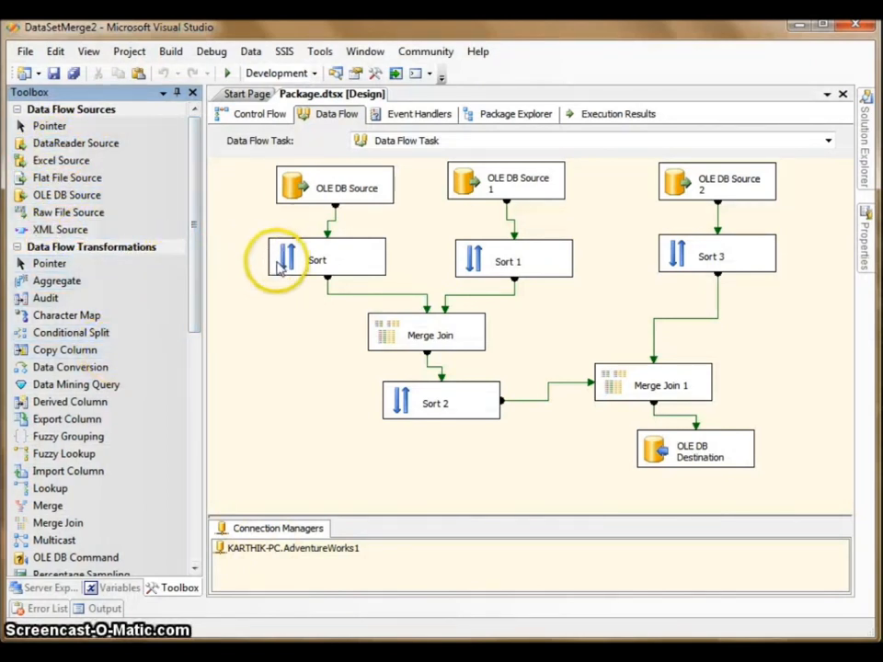